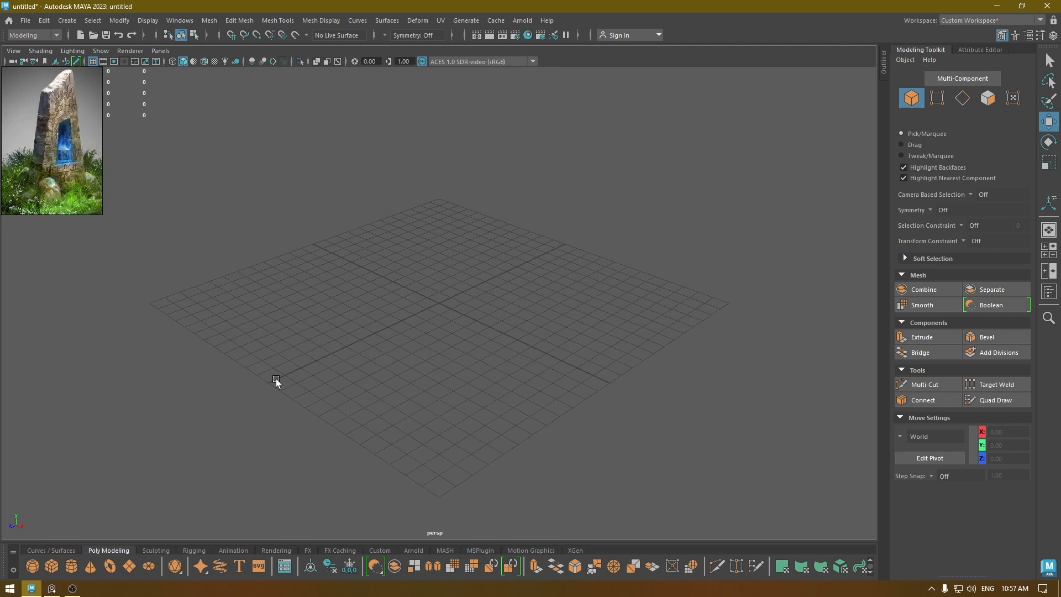
pyautogui.moveTo(280, 349)
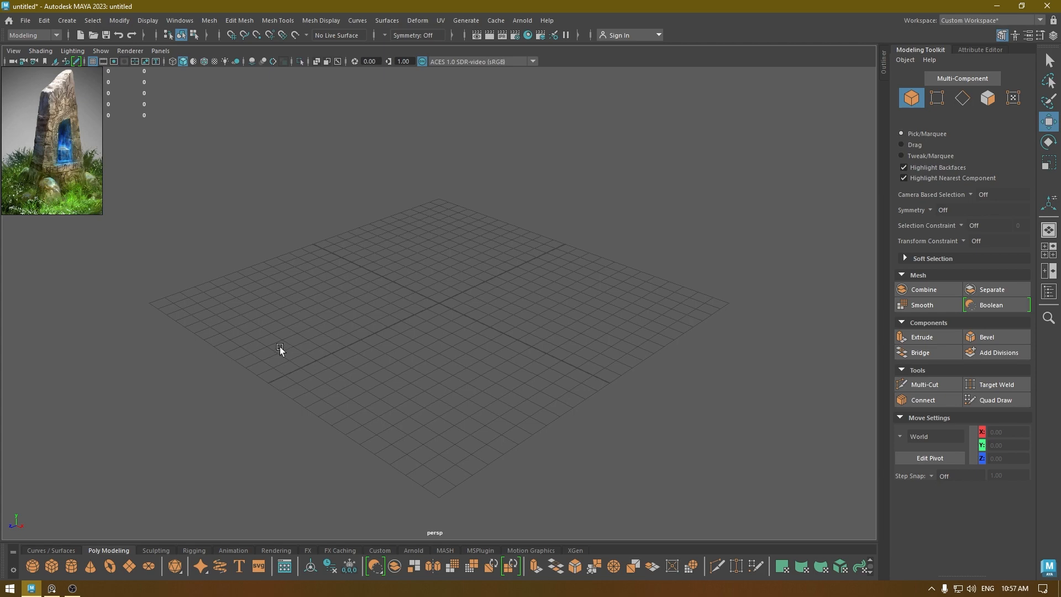
pyautogui.moveTo(424, 386)
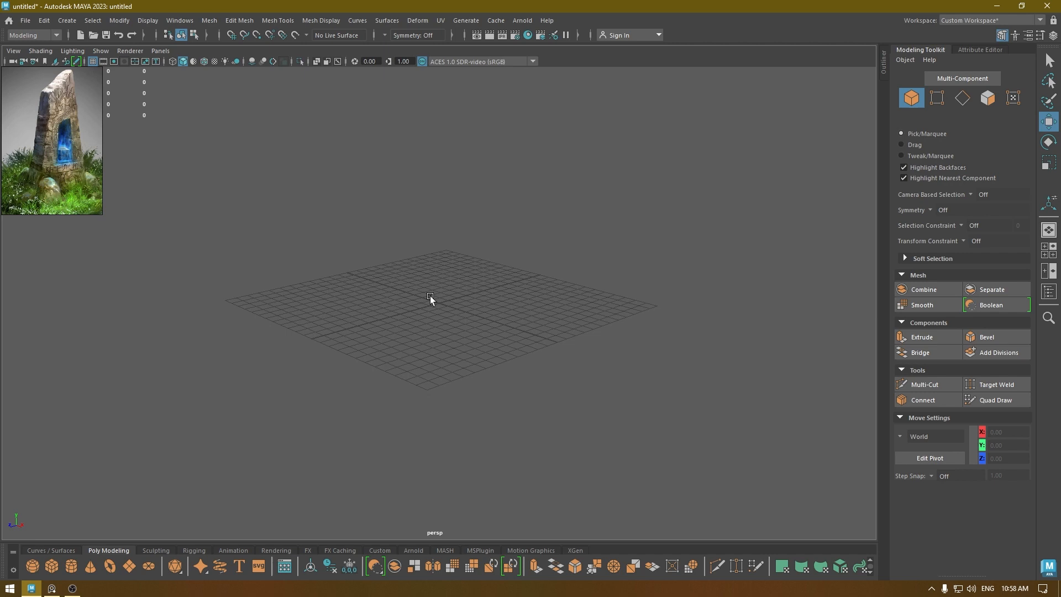
pyautogui.moveTo(100, 338)
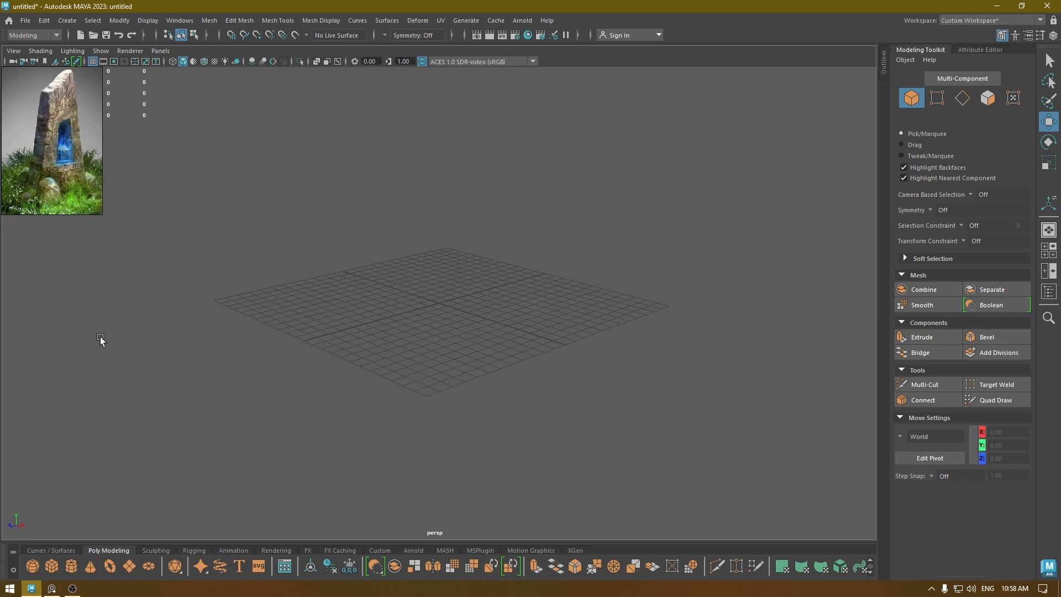
pyautogui.moveTo(543, 58)
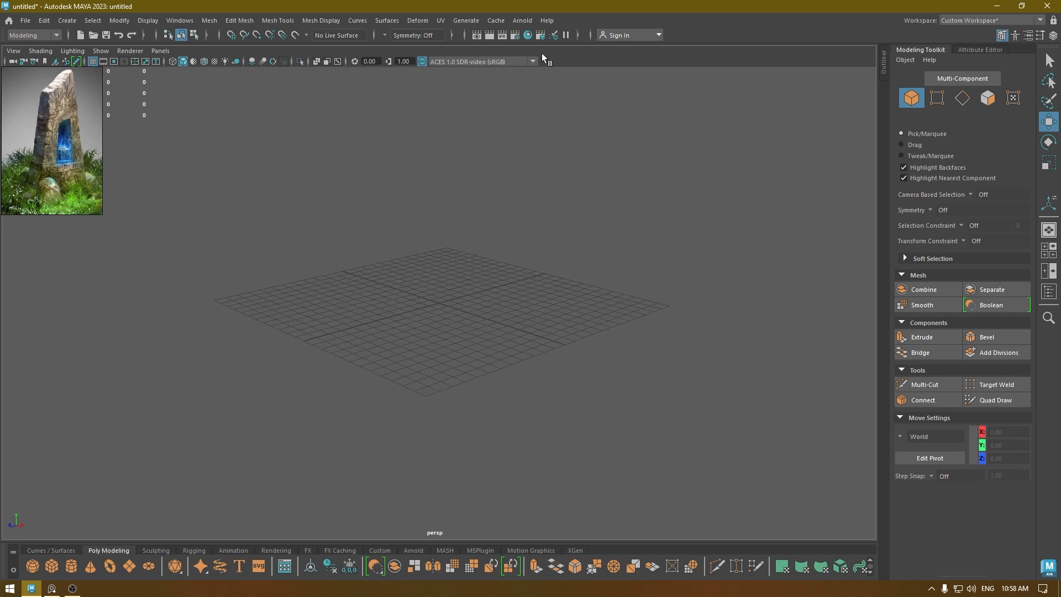
# - Import HumanBody.ma from Get Brush's Examples > Modeling > Sculpting Base Meshes > Bipeds
pyautogui.click(466, 20)
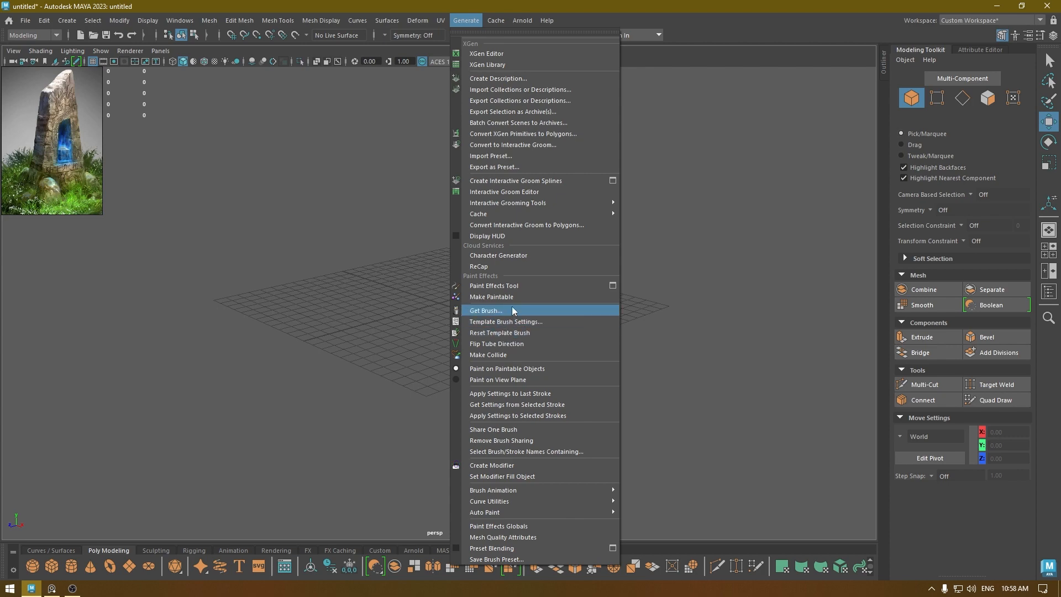
pyautogui.click(486, 310)
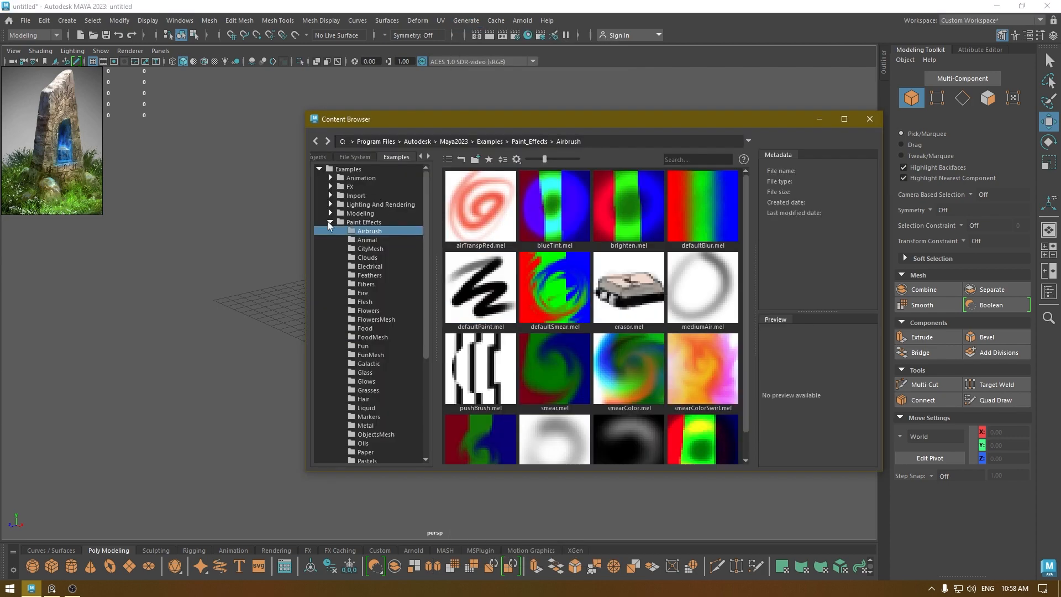
pyautogui.click(360, 212)
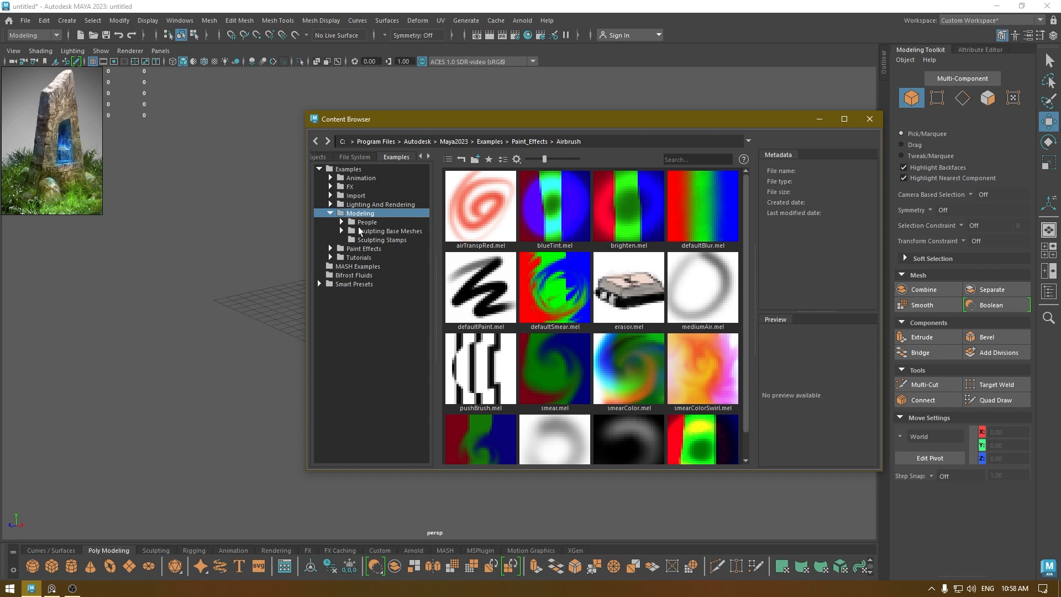
pyautogui.click(341, 230)
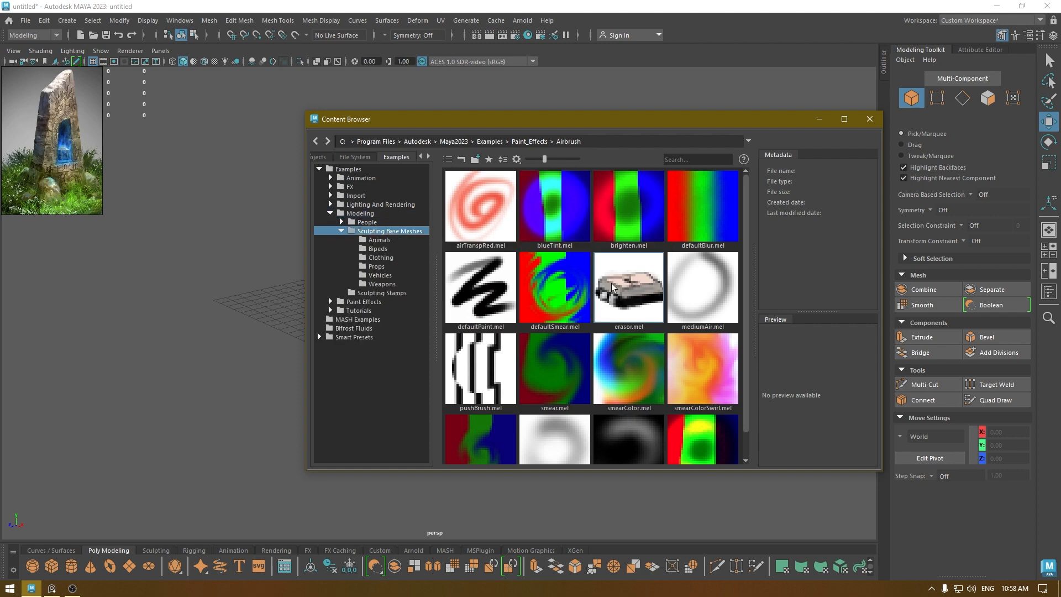
pyautogui.click(377, 248)
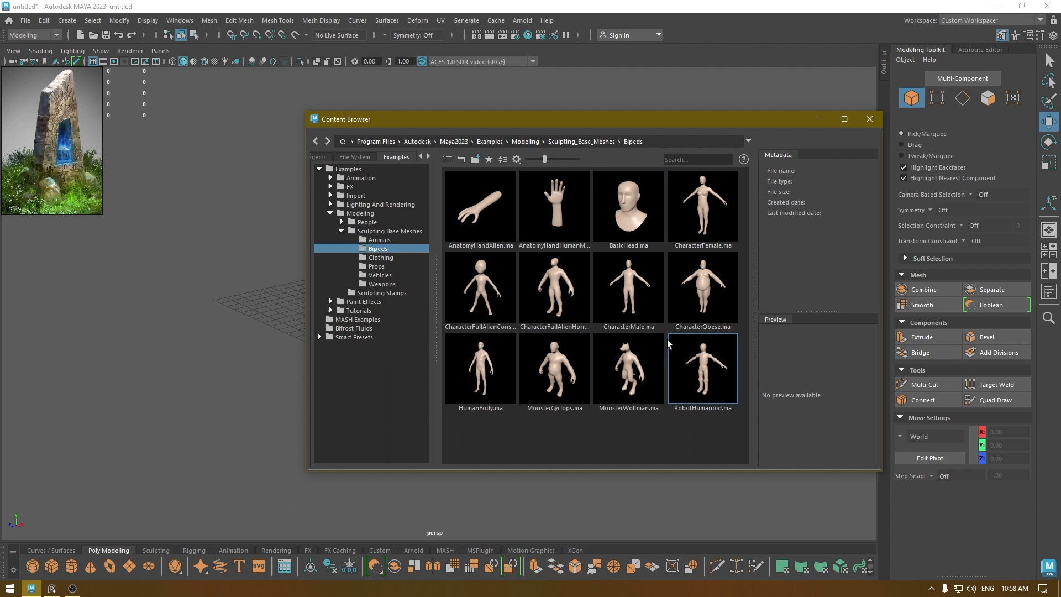
pyautogui.click(628, 287)
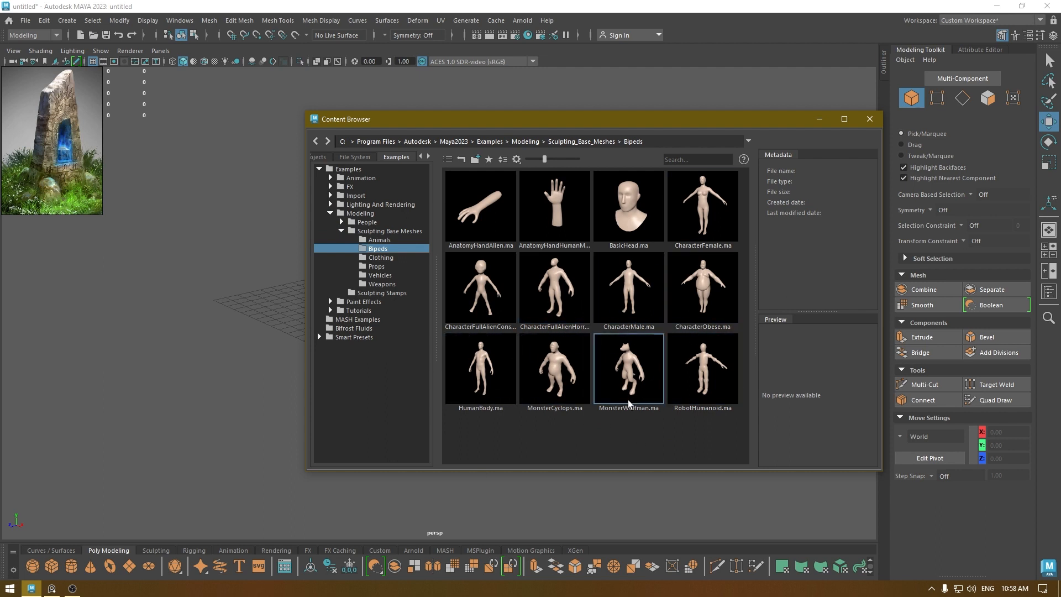
pyautogui.click(480, 367)
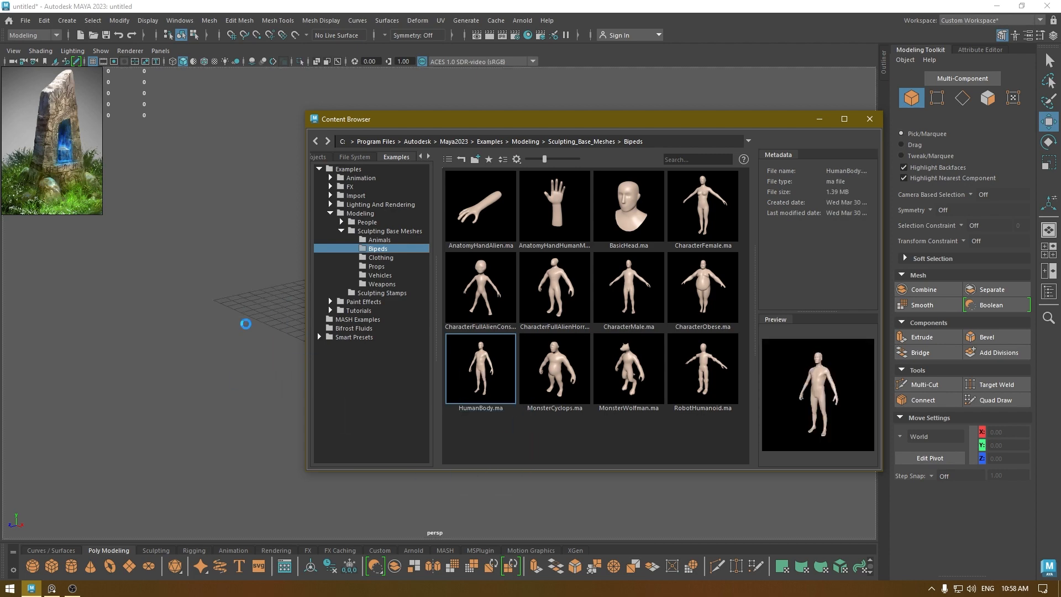
pyautogui.doubleClick(480, 368)
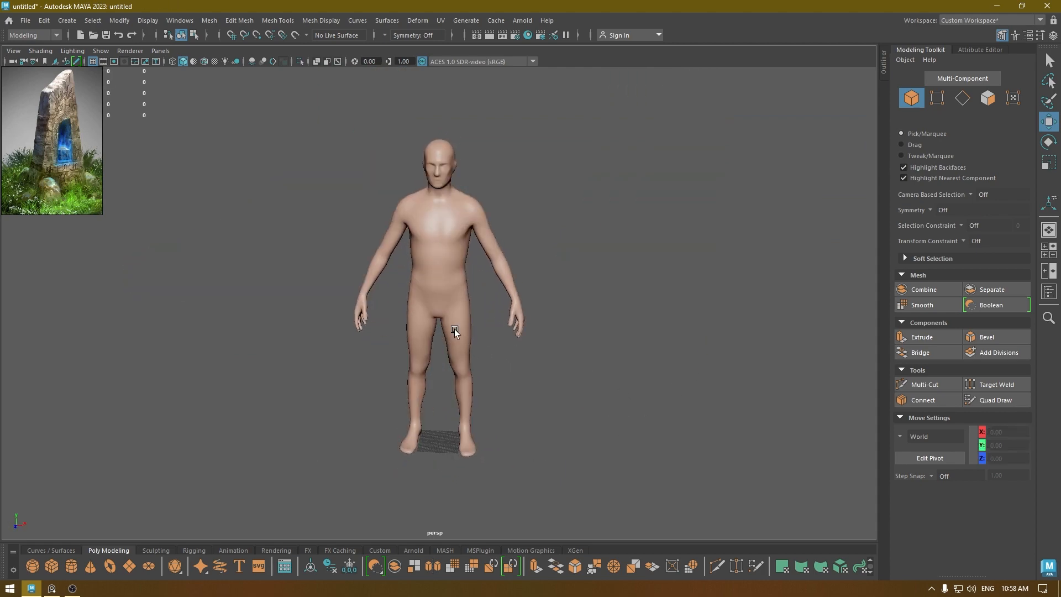
pyautogui.click(453, 332)
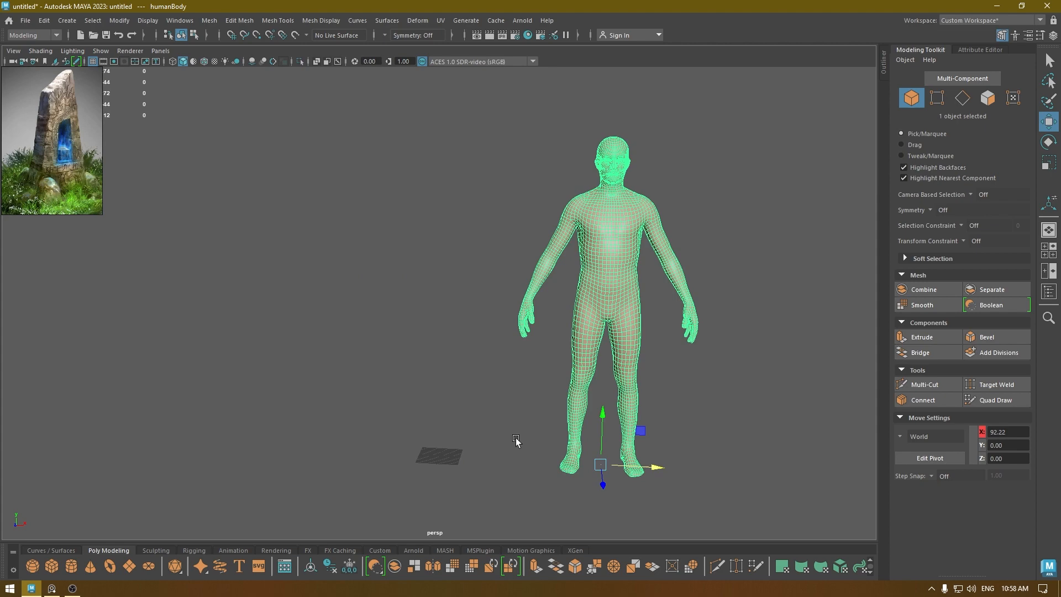
pyautogui.click(1005, 35)
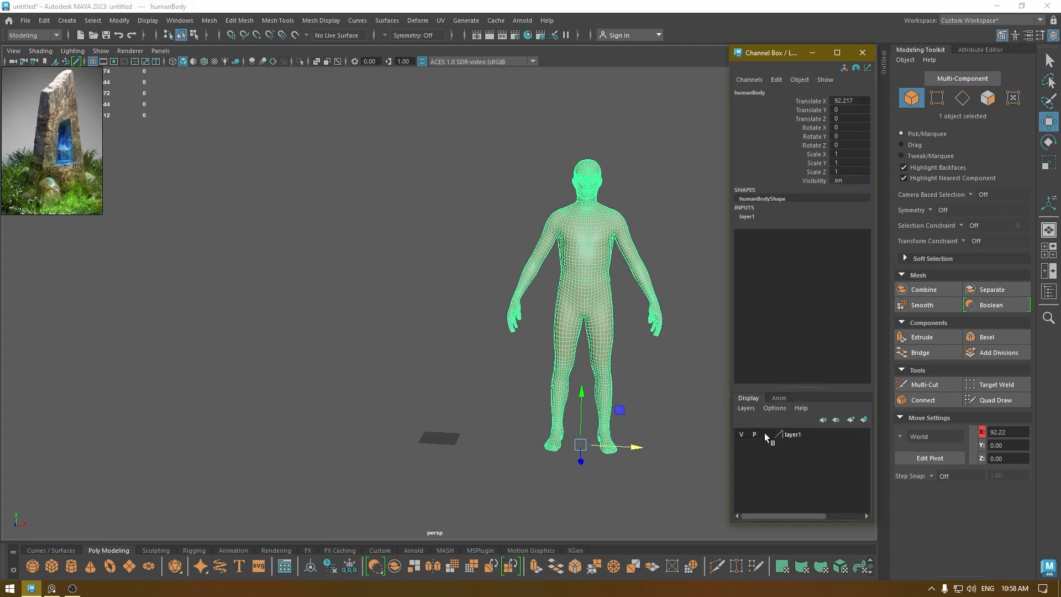
pyautogui.click(861, 53)
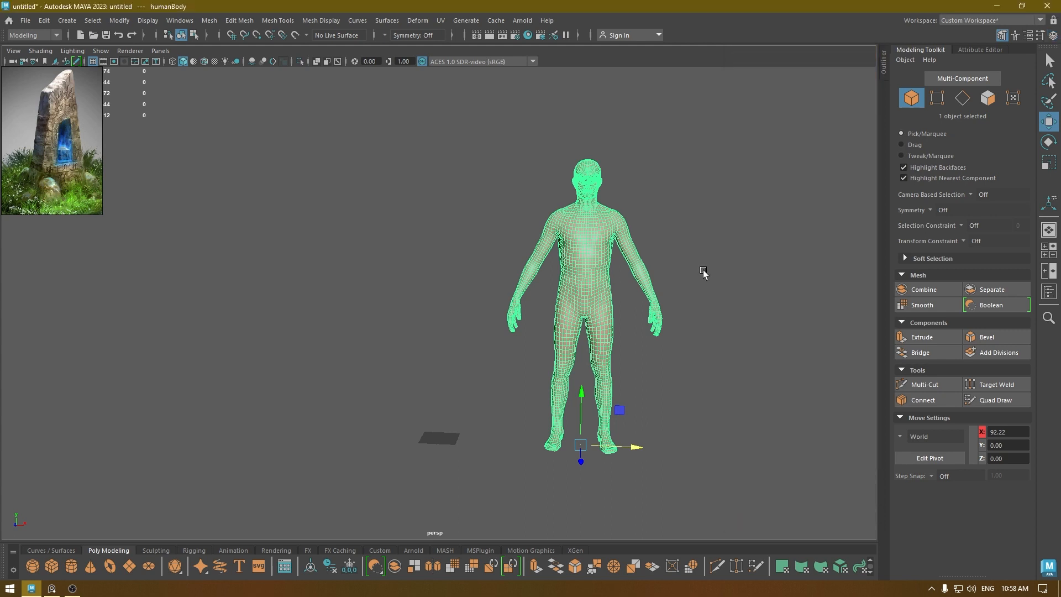
pyautogui.click(452, 385)
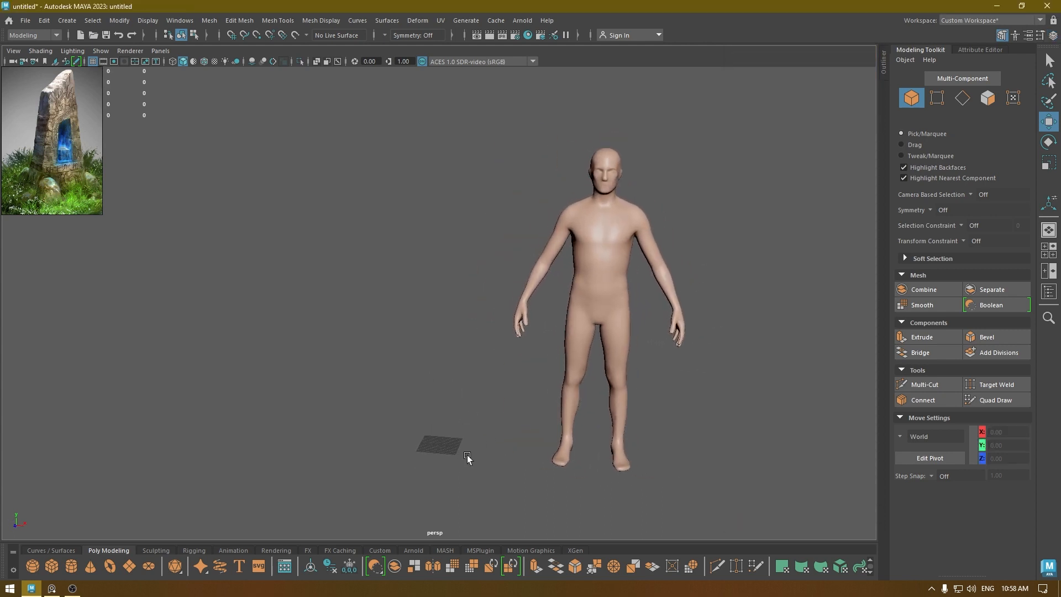
pyautogui.moveTo(88, 107)
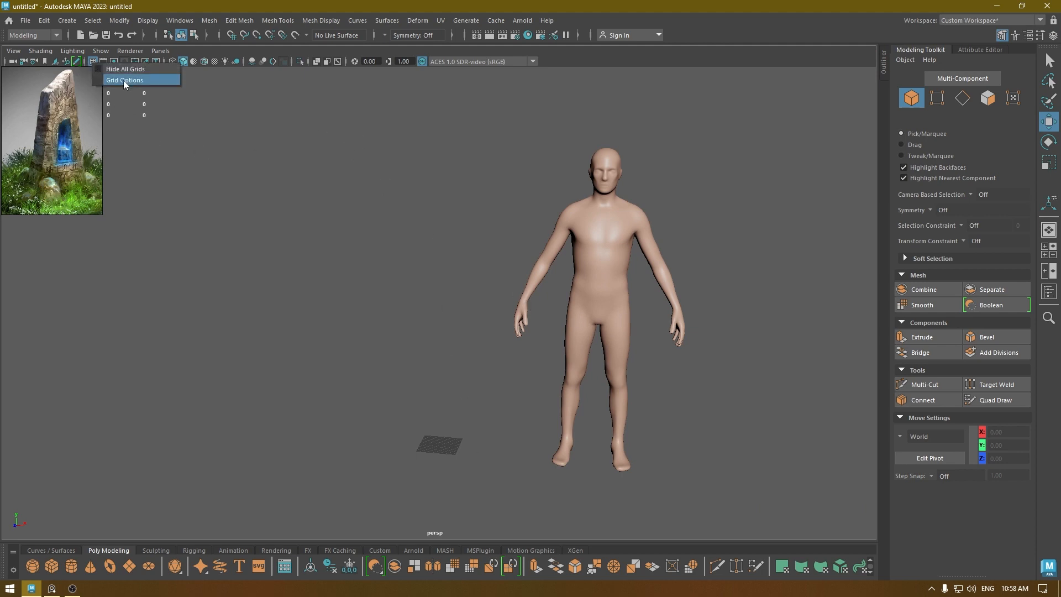
# - Set Grid Options to 1000 length and width with grid lines every 20, then close
pyautogui.click(125, 79)
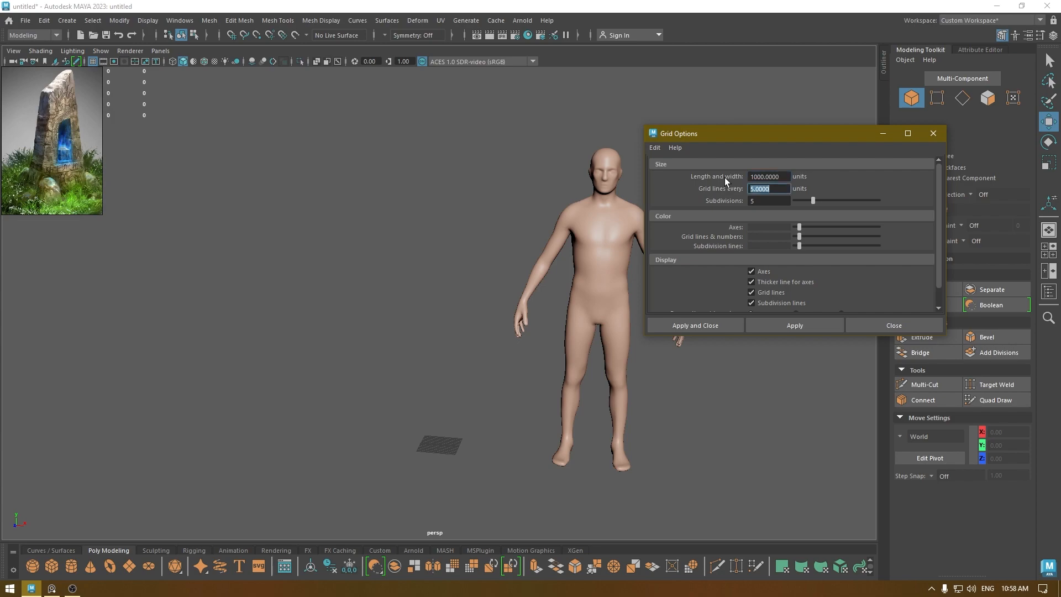
pyautogui.write('10')
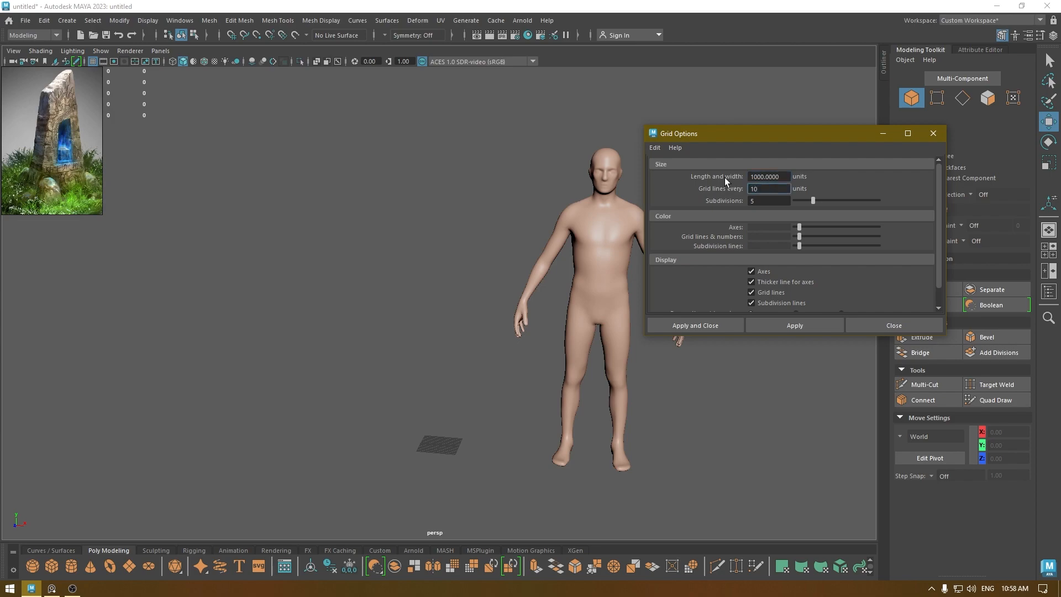
pyautogui.click(795, 325)
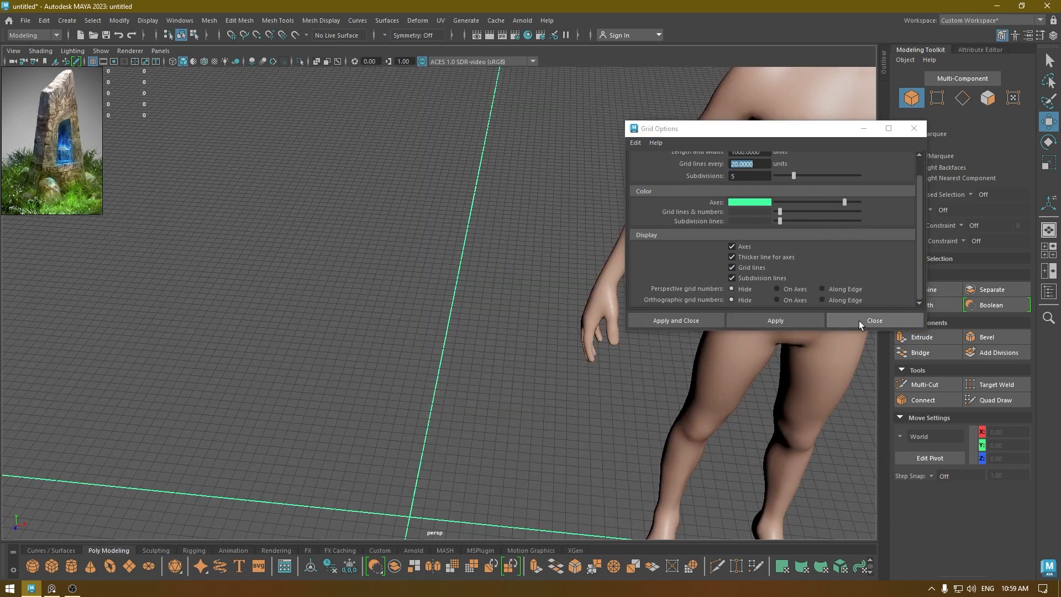
pyautogui.click(873, 320)
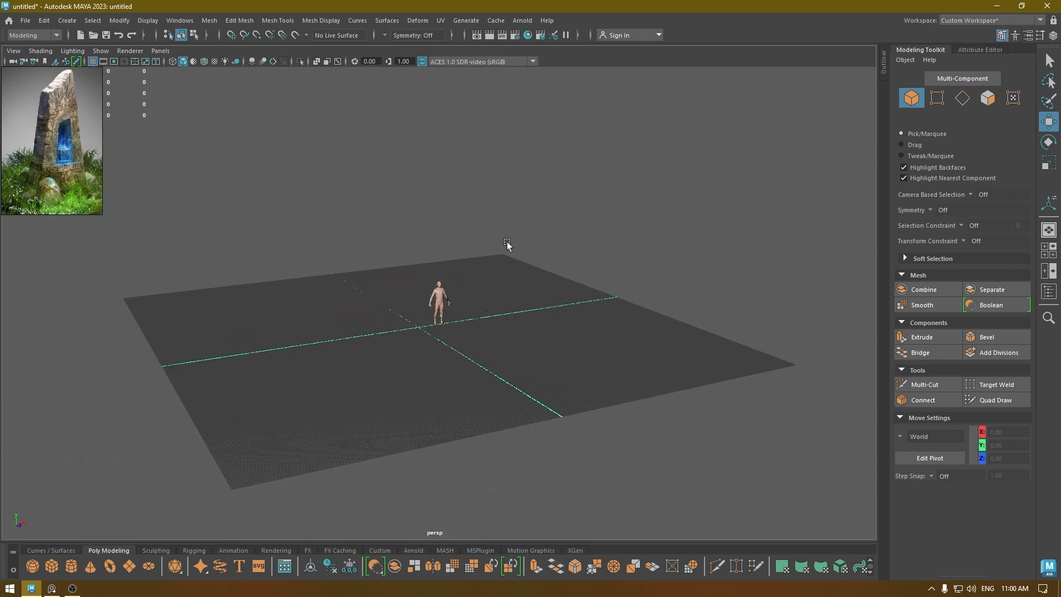
pyautogui.moveTo(897, 78)
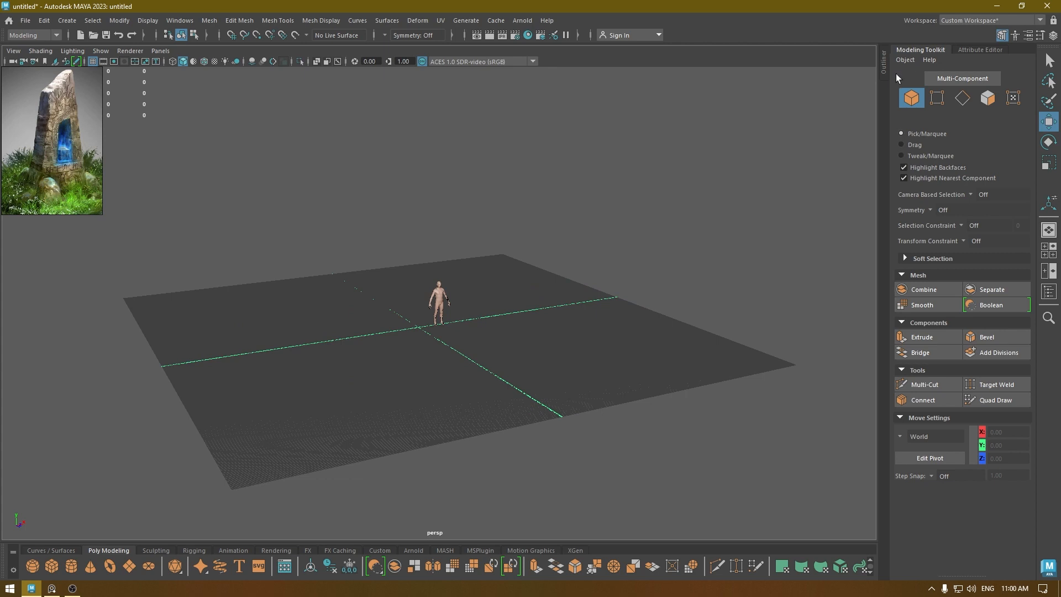
pyautogui.moveTo(897, 76)
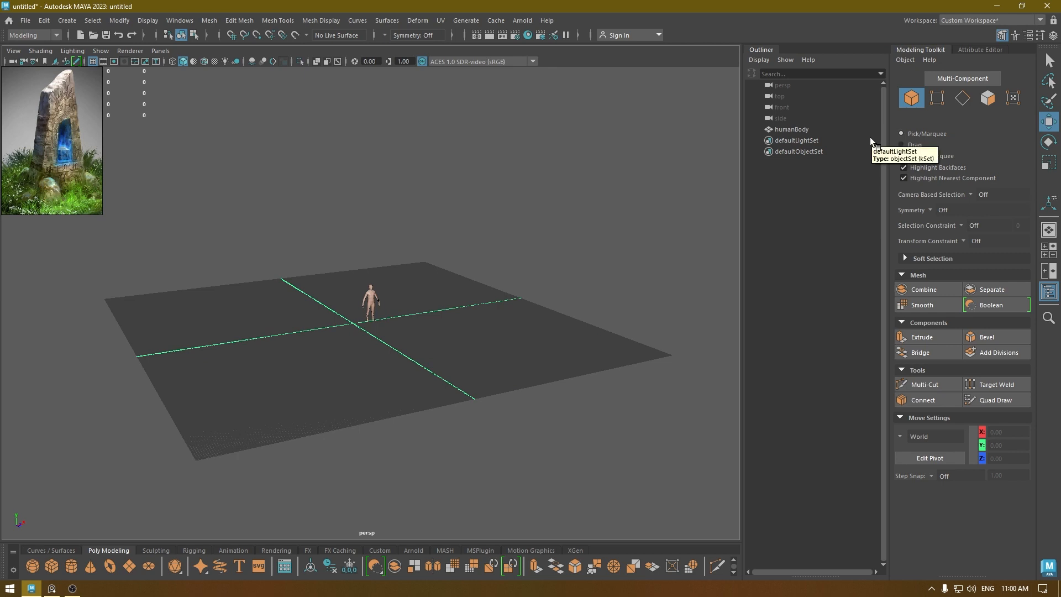
pyautogui.moveTo(802, 140)
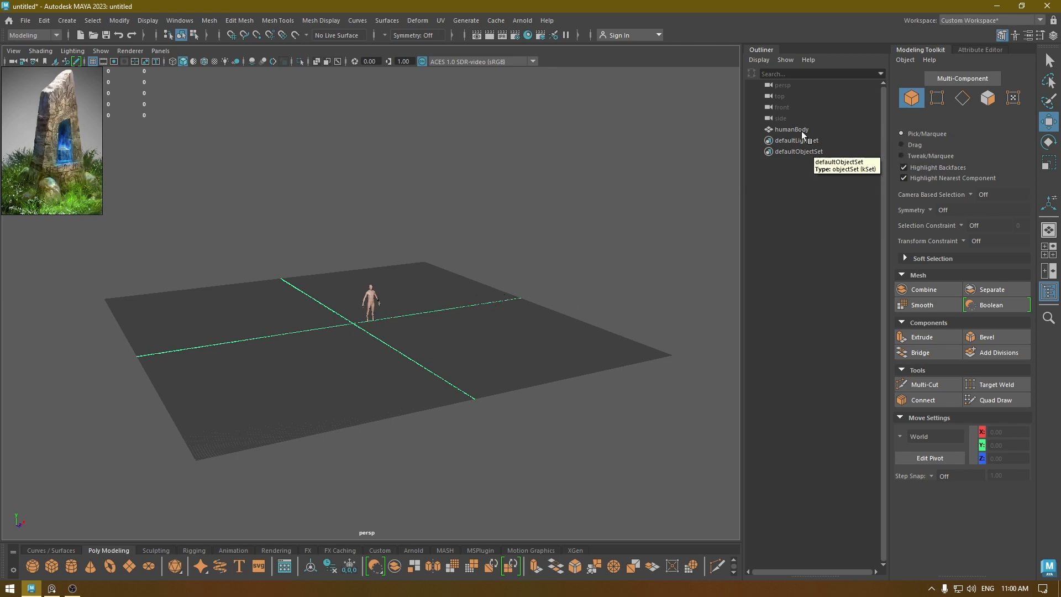
pyautogui.moveTo(778, 228)
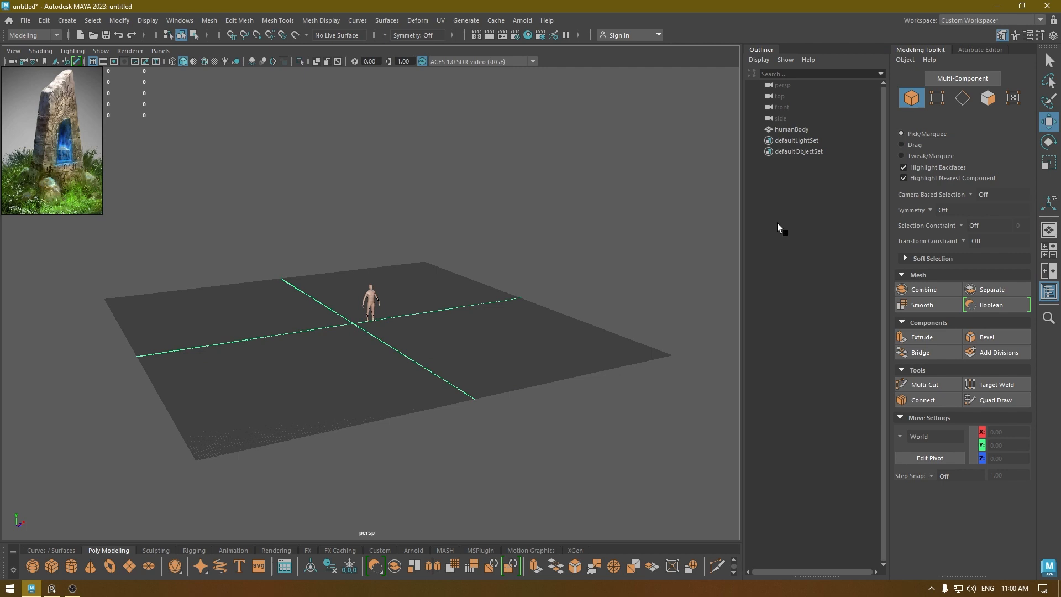
pyautogui.moveTo(795, 86)
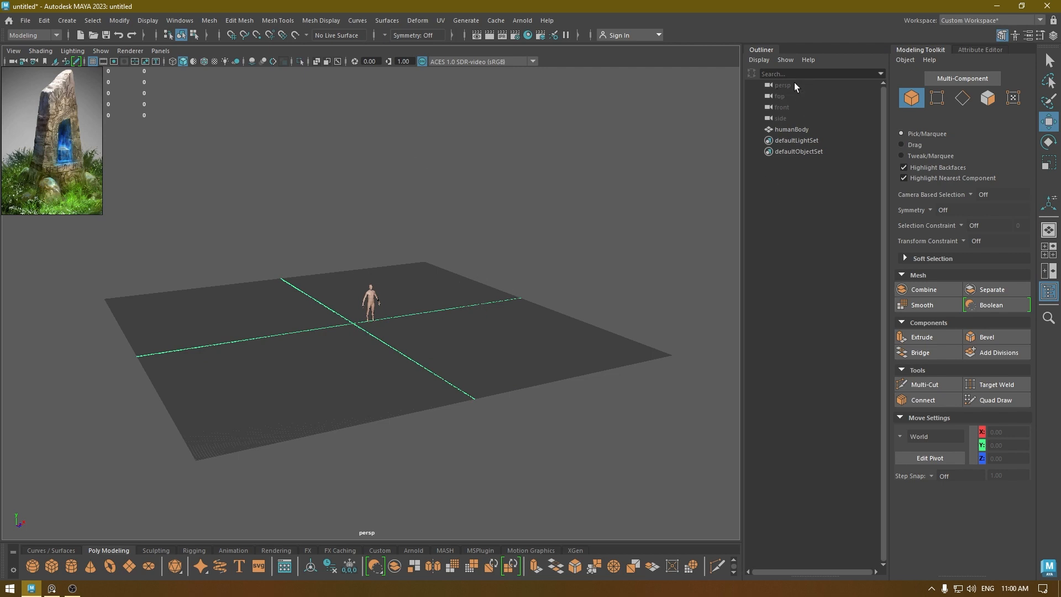
# - Select the persp camera and set its Near Clip Plane to 0.010
pyautogui.click(783, 84)
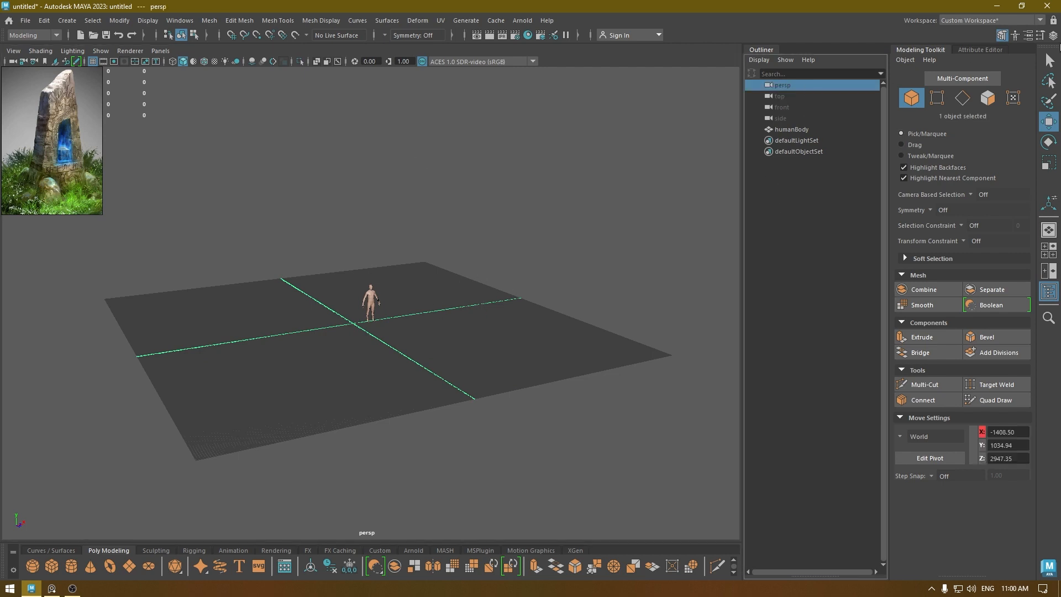
pyautogui.click(979, 49)
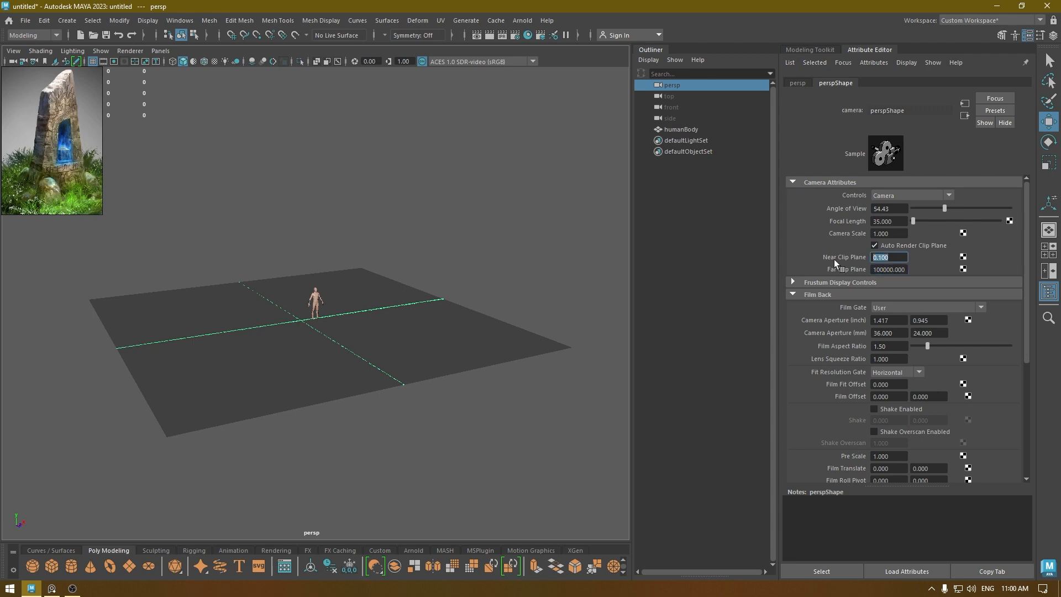
pyautogui.write('0.010')
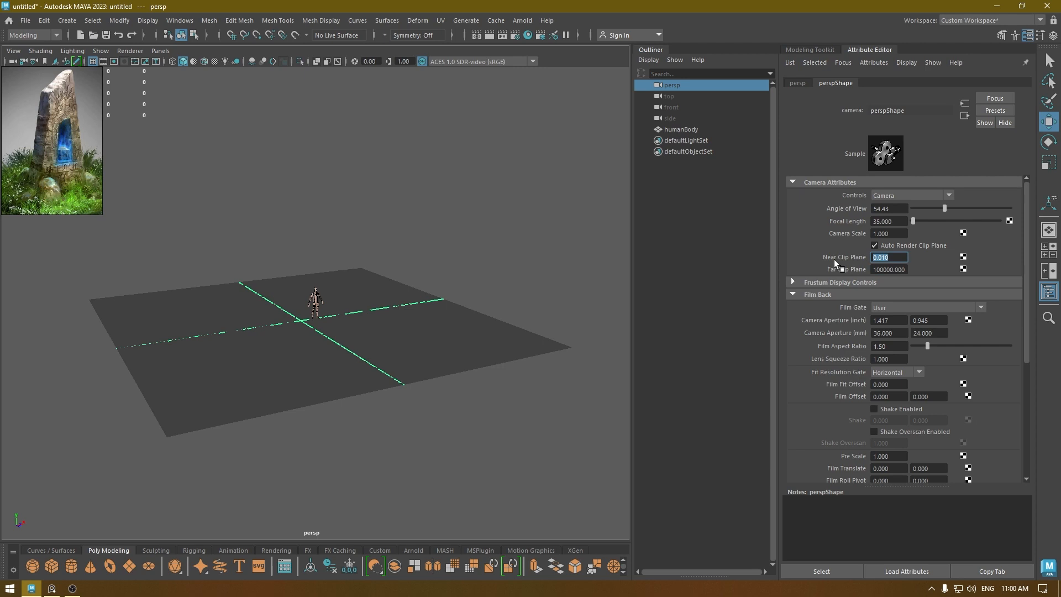
pyautogui.write('0.')
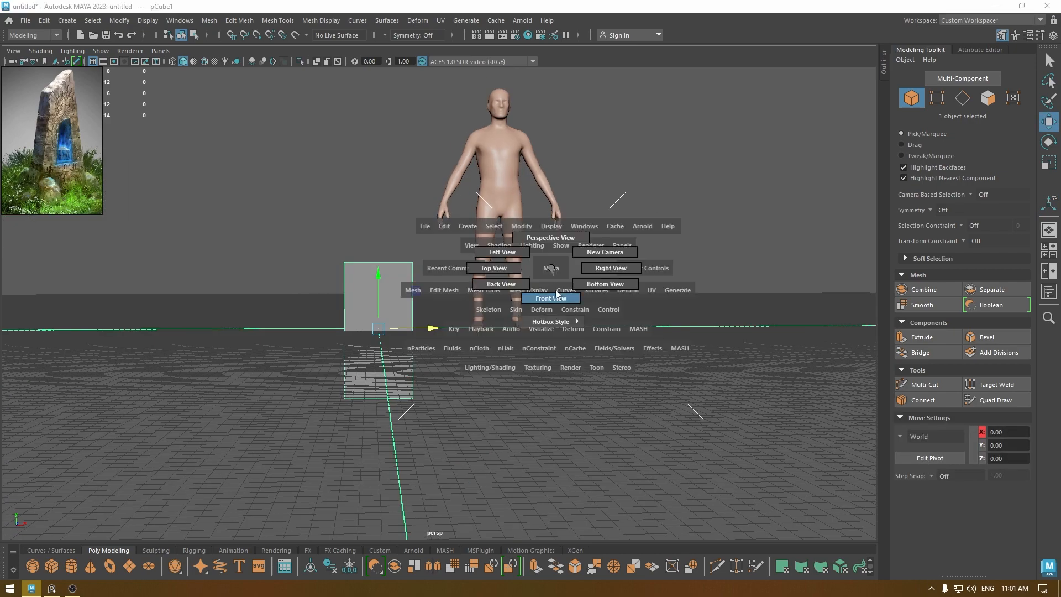
# - Switch to Front View to see the tall block beside the human figure
pyautogui.click(549, 297)
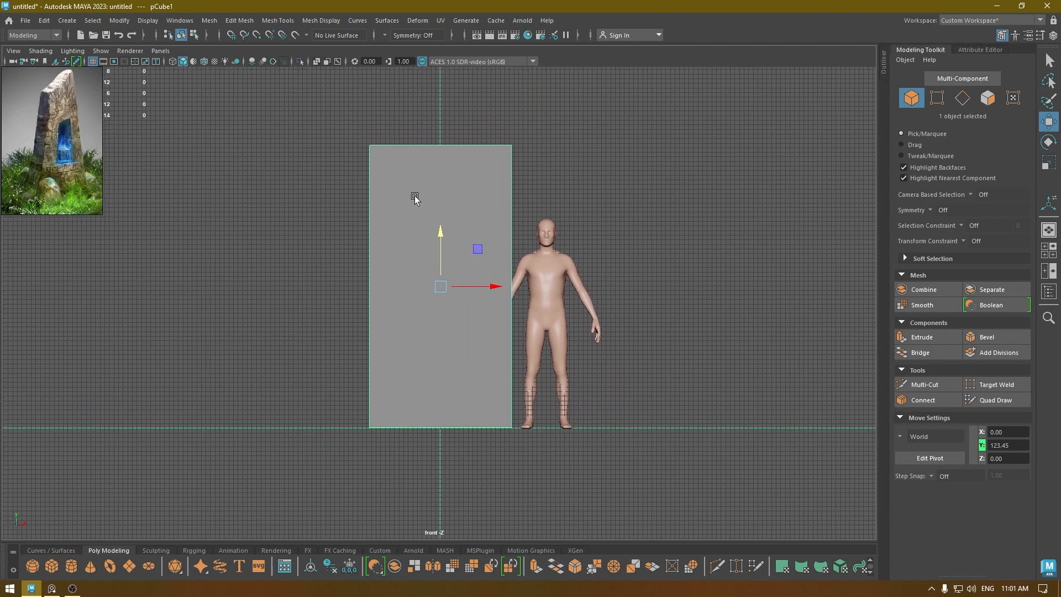
# - In Vertex mode, move the block's top corner vertices inward to taper it
pyautogui.rightClick(415, 198)
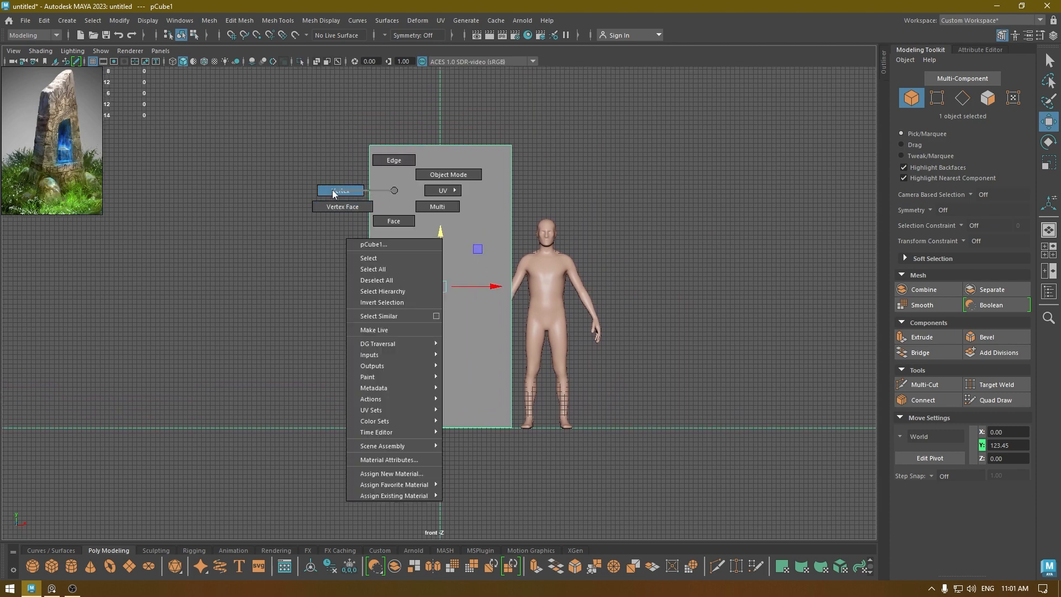
pyautogui.click(340, 190)
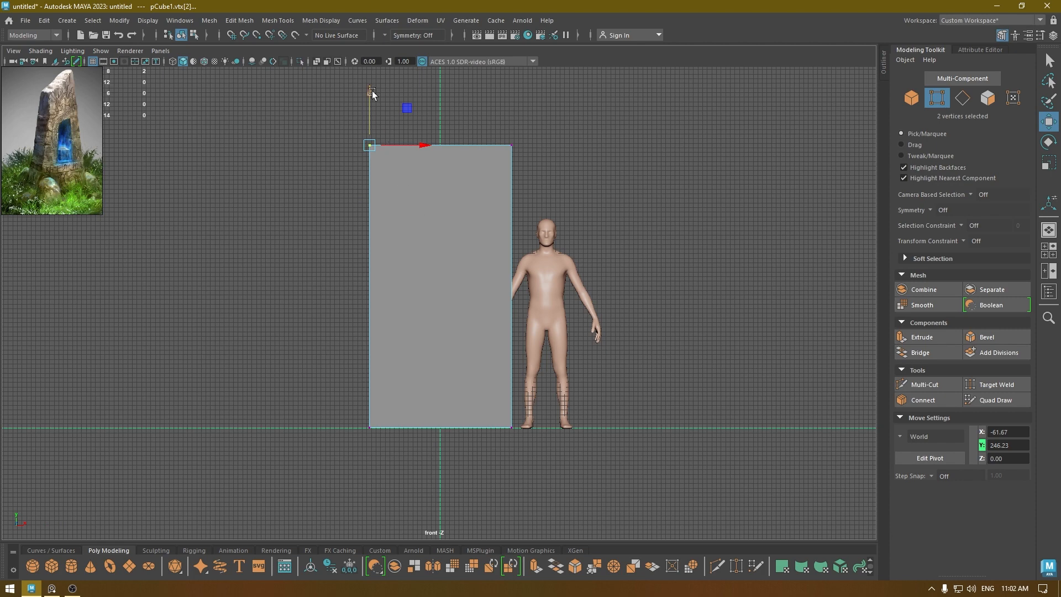
pyautogui.moveTo(370, 144); pyautogui.dragTo(407, 202)
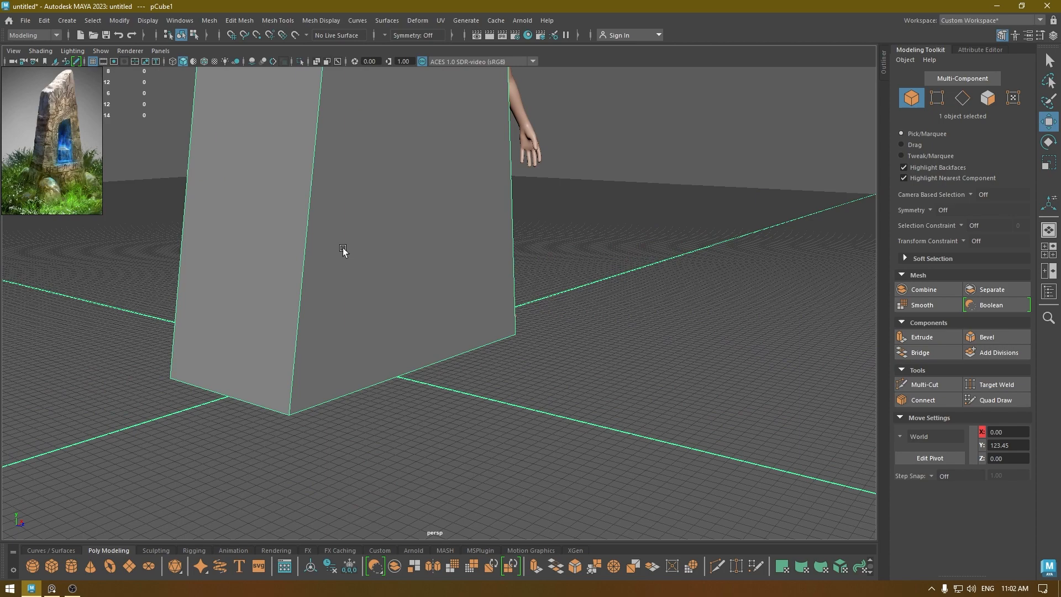
# - Multi-Cut a horizontal edge loop across the block and bevel it with Fraction 0.1
pyautogui.click(922, 385)
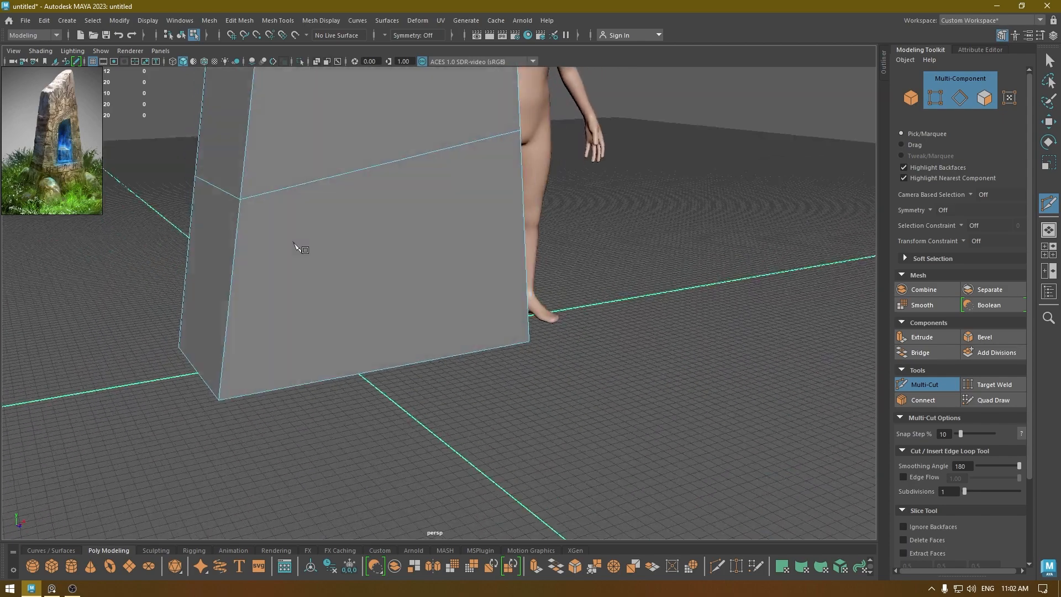
pyautogui.click(362, 200)
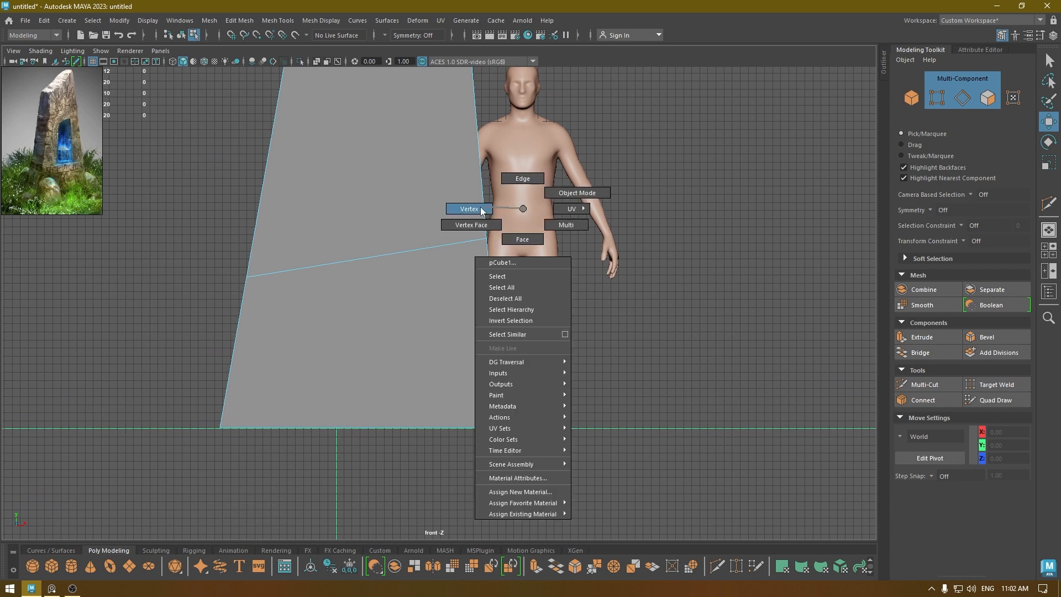
pyautogui.click(468, 208)
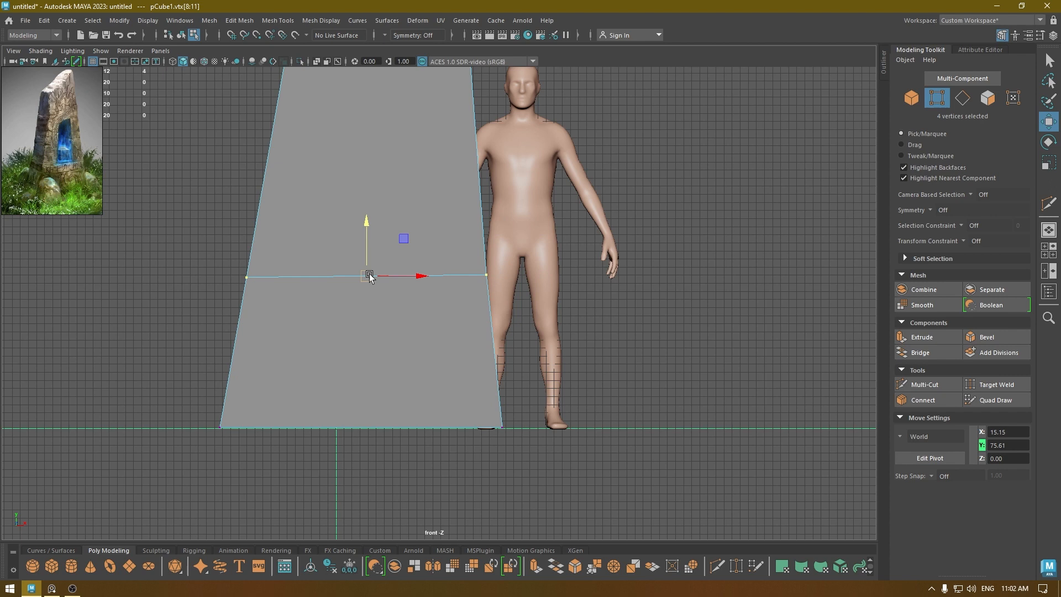
pyautogui.moveTo(513, 291)
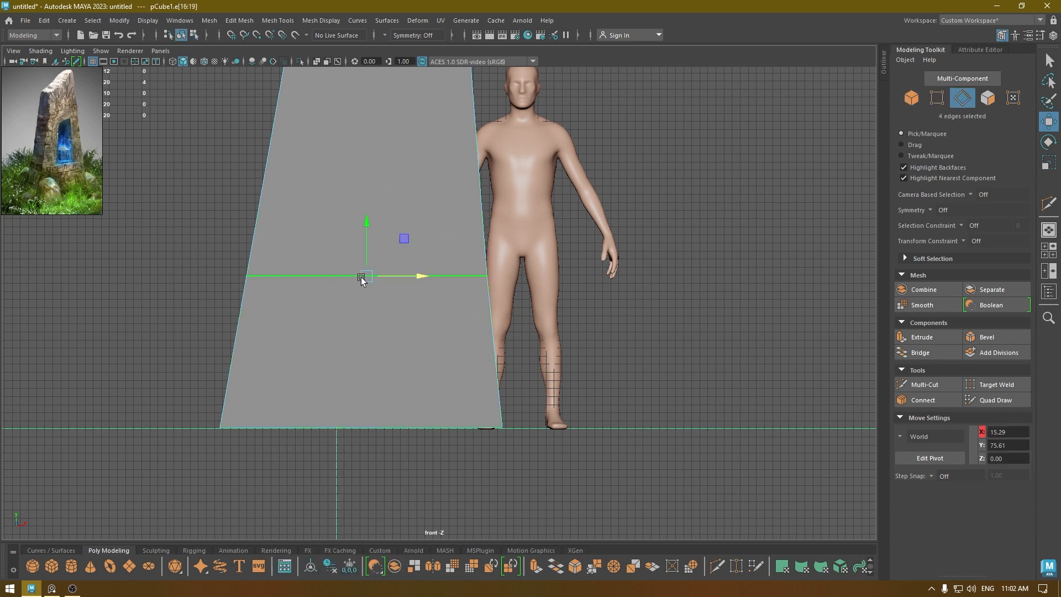
pyautogui.click(986, 336)
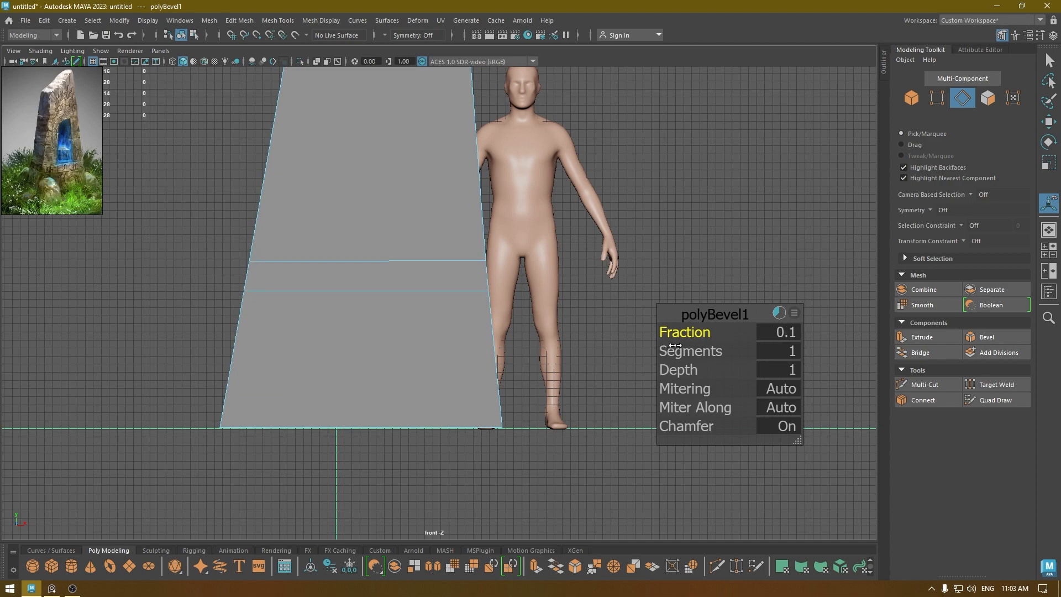
# - Extrude the four band faces outward and scale them into a ledge
pyautogui.click(646, 350)
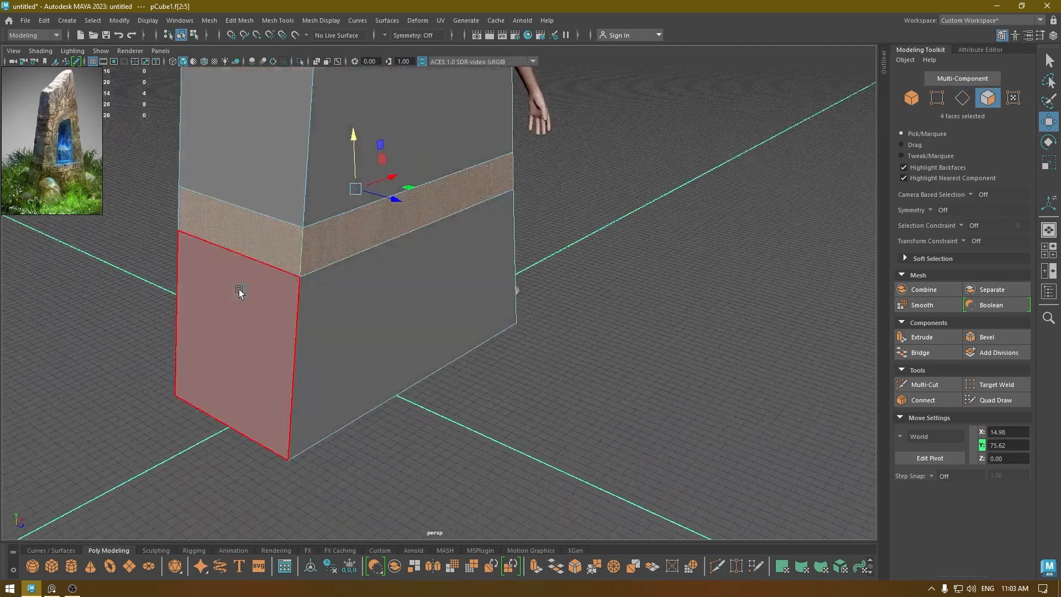
pyautogui.click(920, 336)
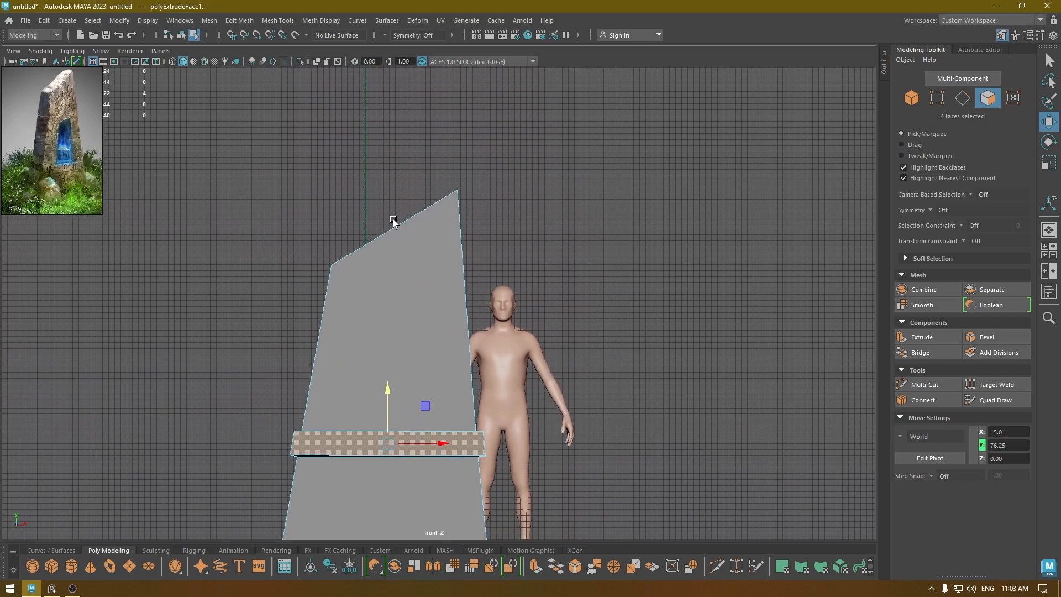
pyautogui.click(937, 98)
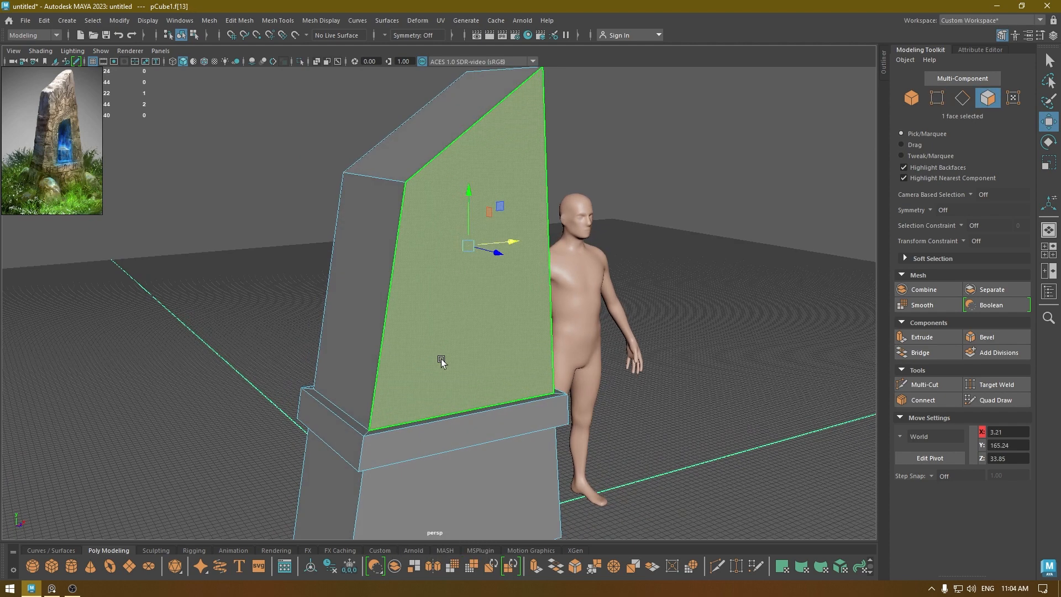
# - Extrude the front face above the ledge and scale the new face inward
pyautogui.click(921, 336)
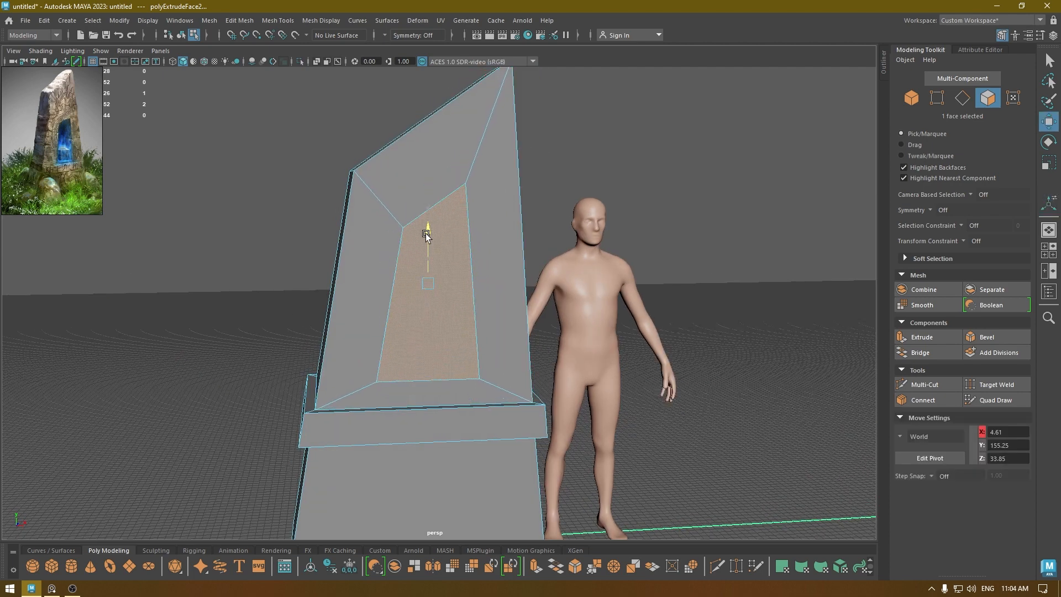
pyautogui.press('r')
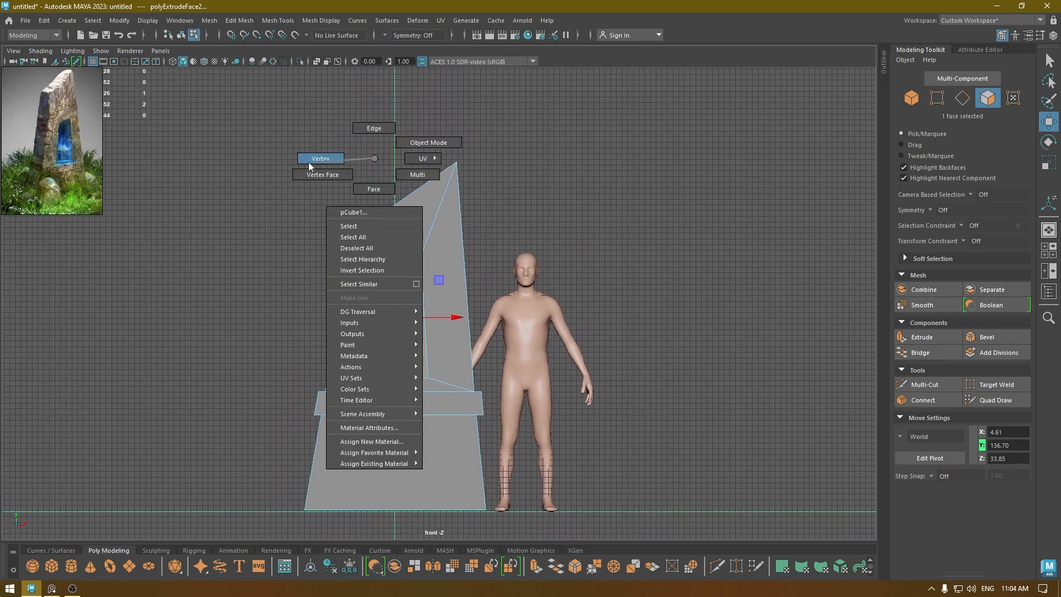
# - Raise the top corner vertices, push the inset face back along Z, return to Object Mode
pyautogui.click(319, 158)
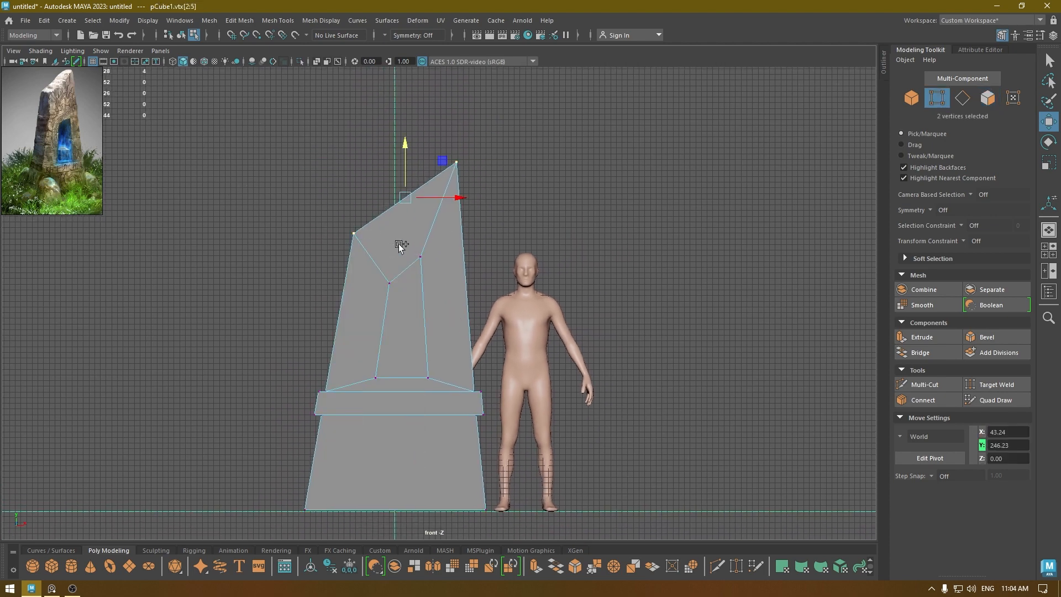
pyautogui.moveTo(402, 244); pyautogui.dragTo(413, 126)
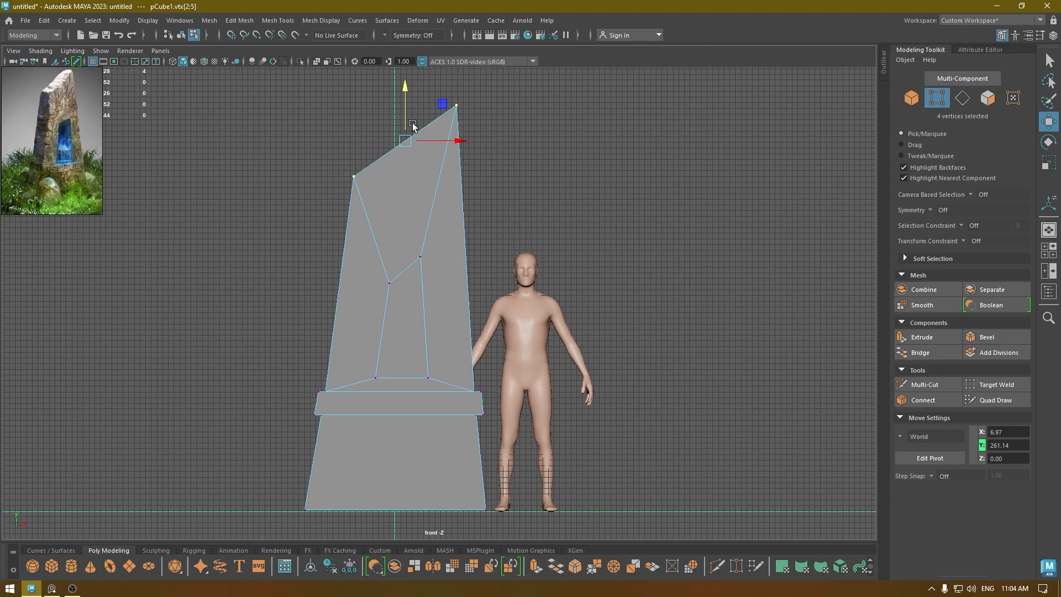
pyautogui.rightClick(412, 126)
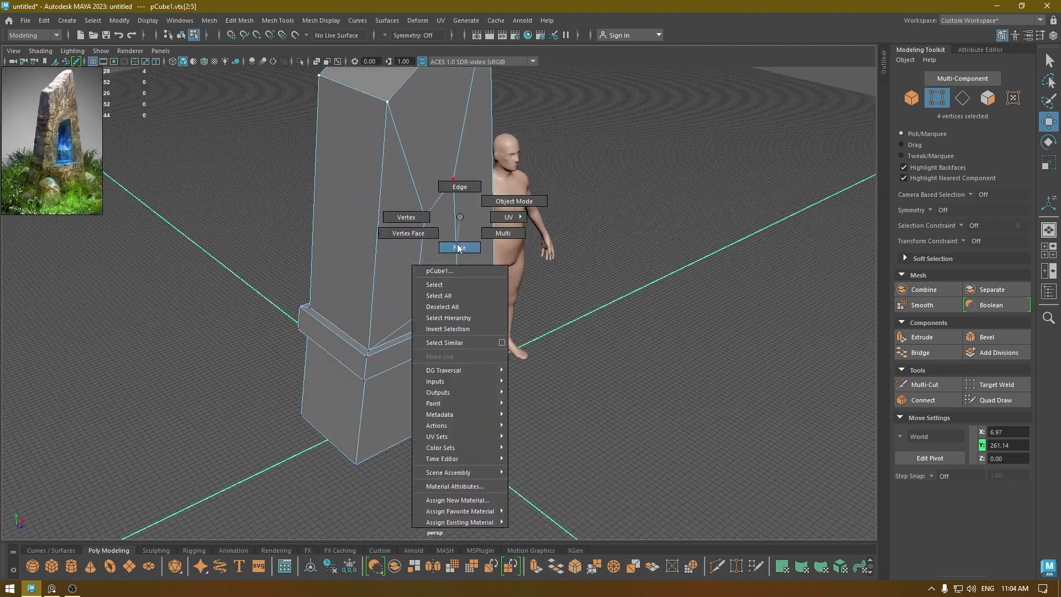
pyautogui.click(459, 247)
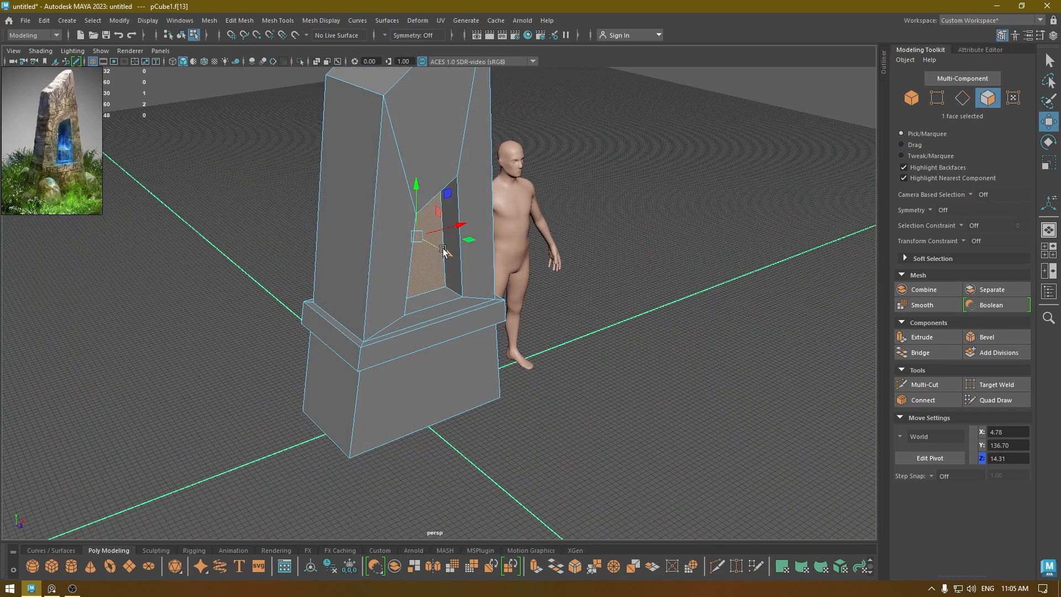
pyautogui.click(626, 373)
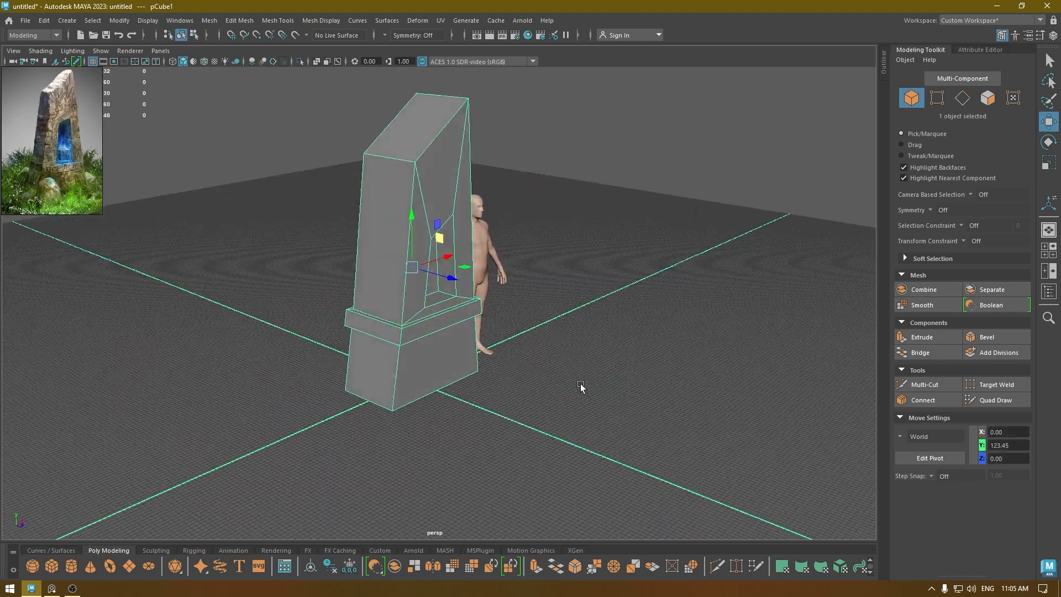
pyautogui.click(311, 236)
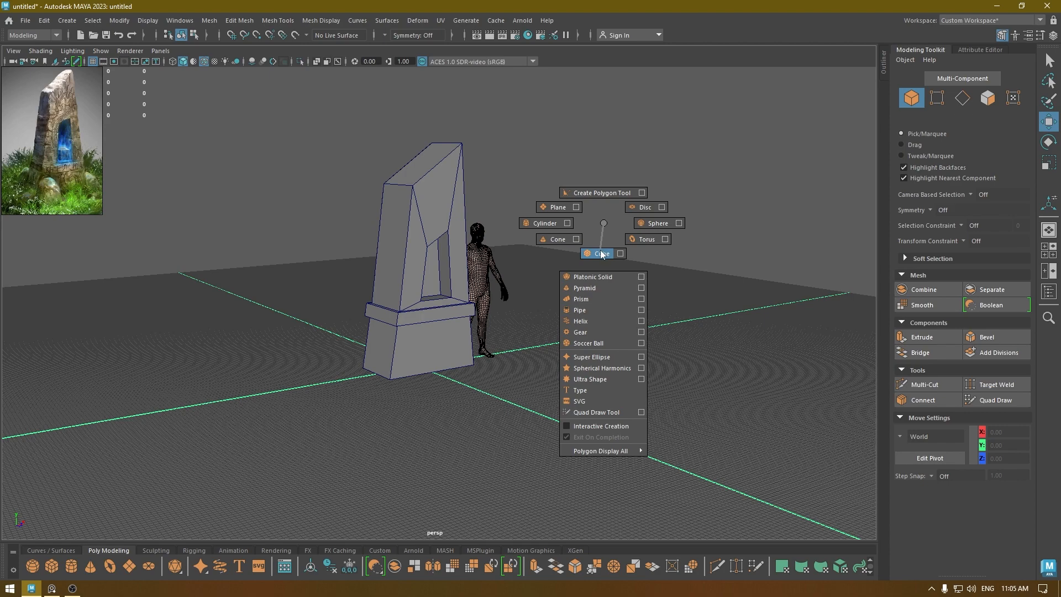
# - Create a cube, smooth it, and scale its lower half into a rounded rock
pyautogui.click(597, 253)
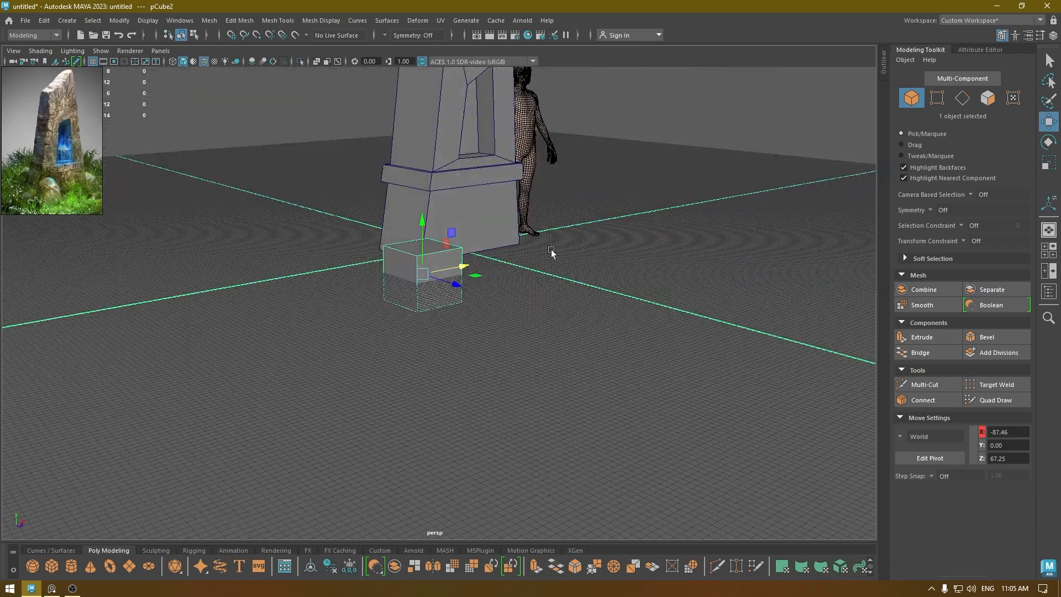
pyautogui.click(921, 304)
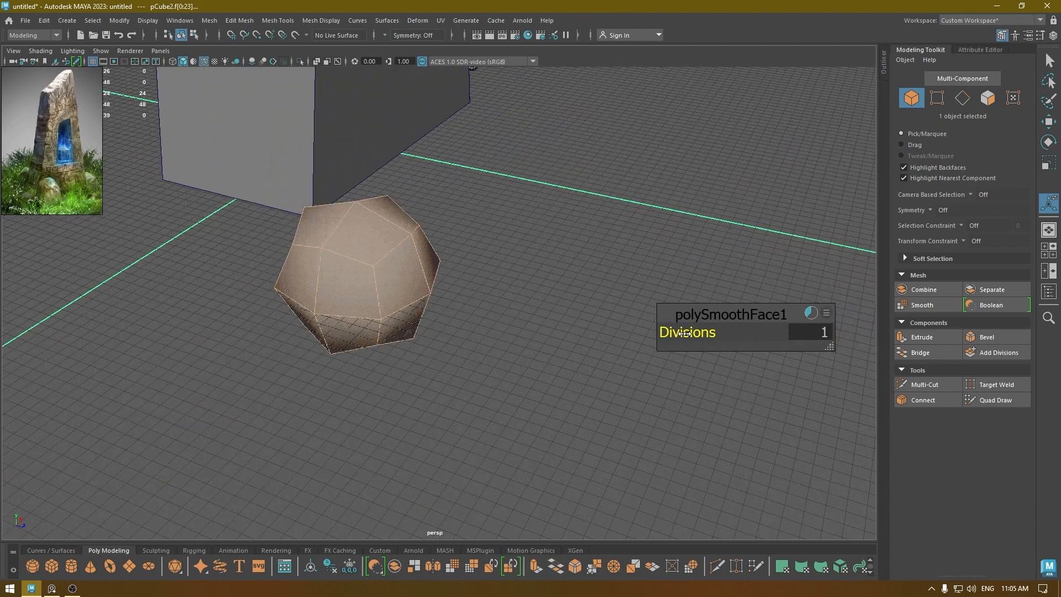
pyautogui.rightClick(399, 198)
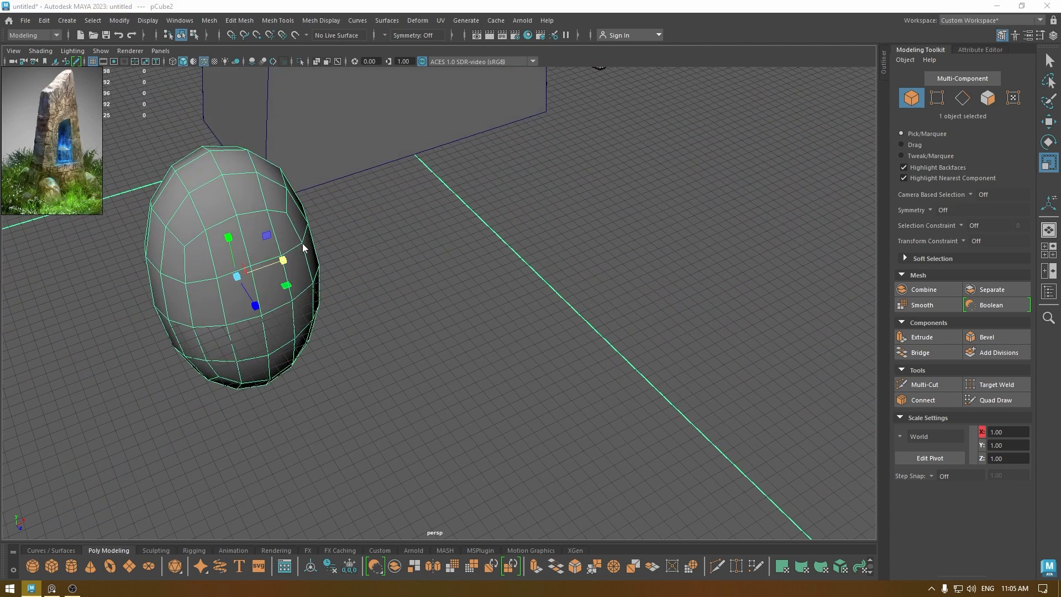
pyautogui.press('space')
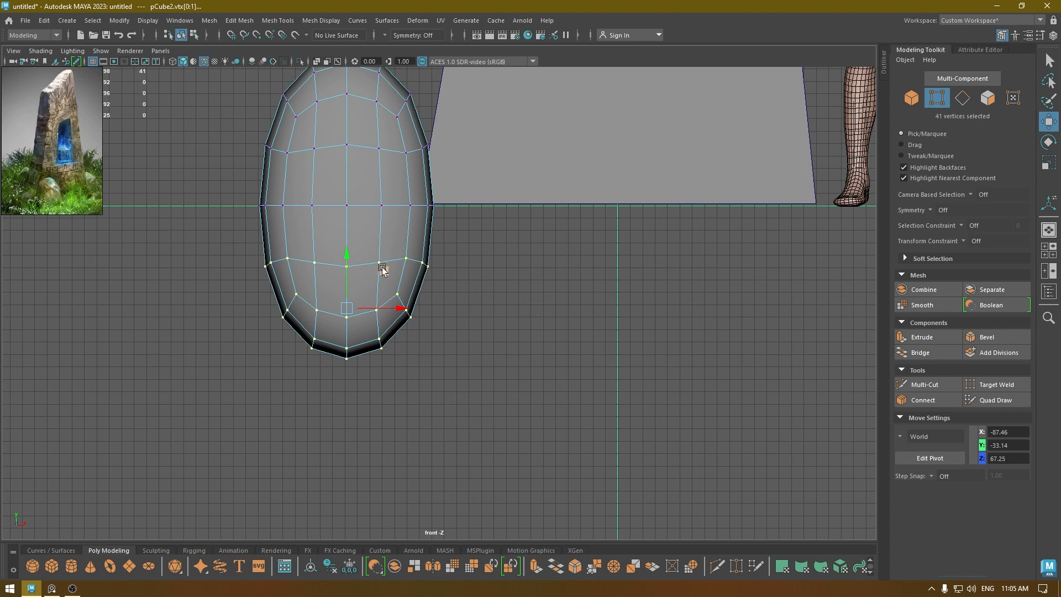
pyautogui.moveTo(346, 254); pyautogui.dragTo(346, 196)
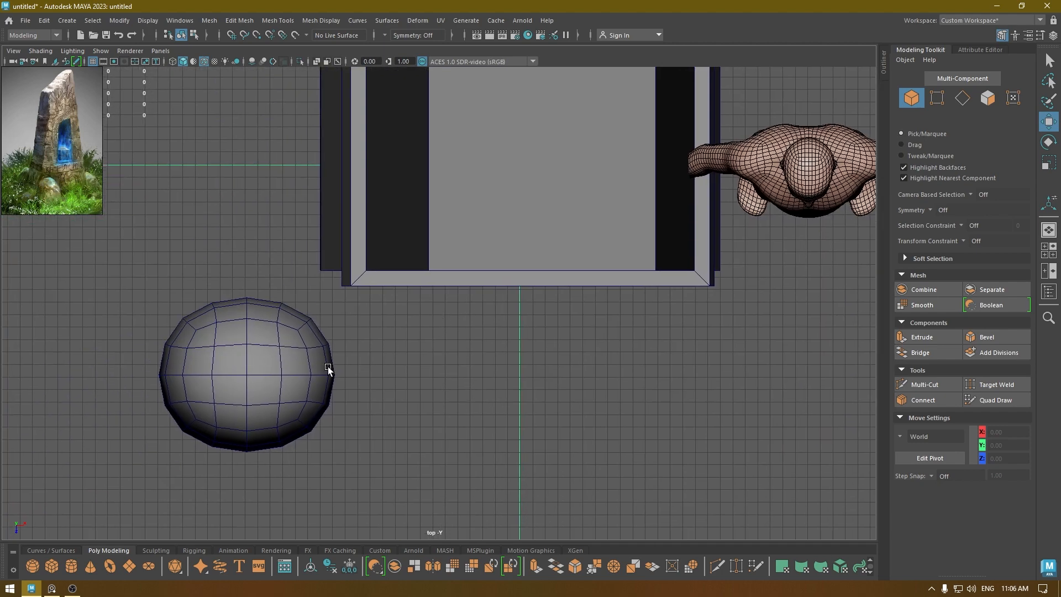
# - Duplicate the rock blockout and reposition copies around the base, checking in front and wireframe views
pyautogui.click(247, 372)
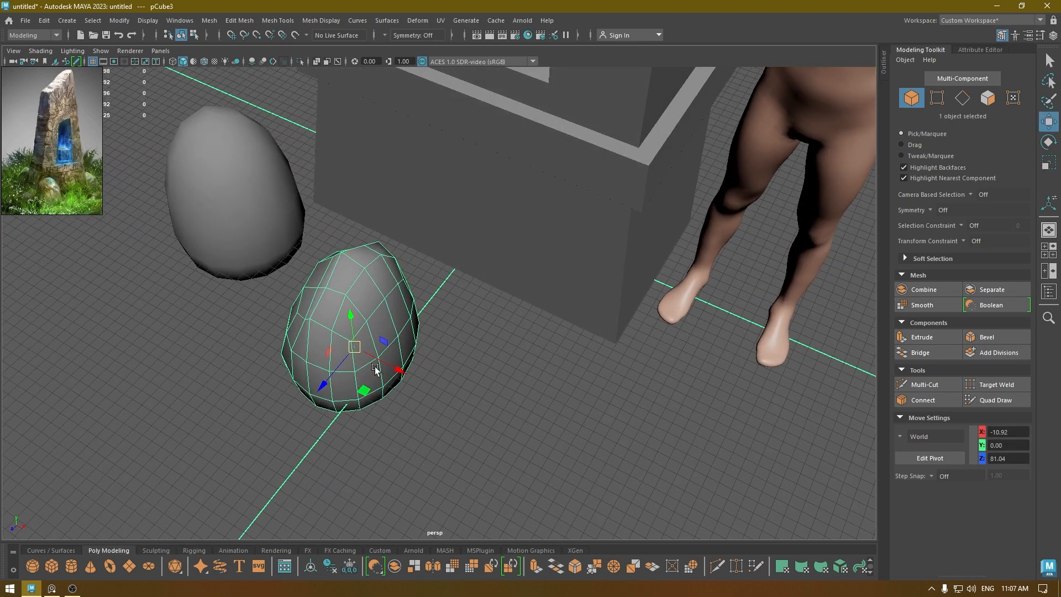
pyautogui.press('r')
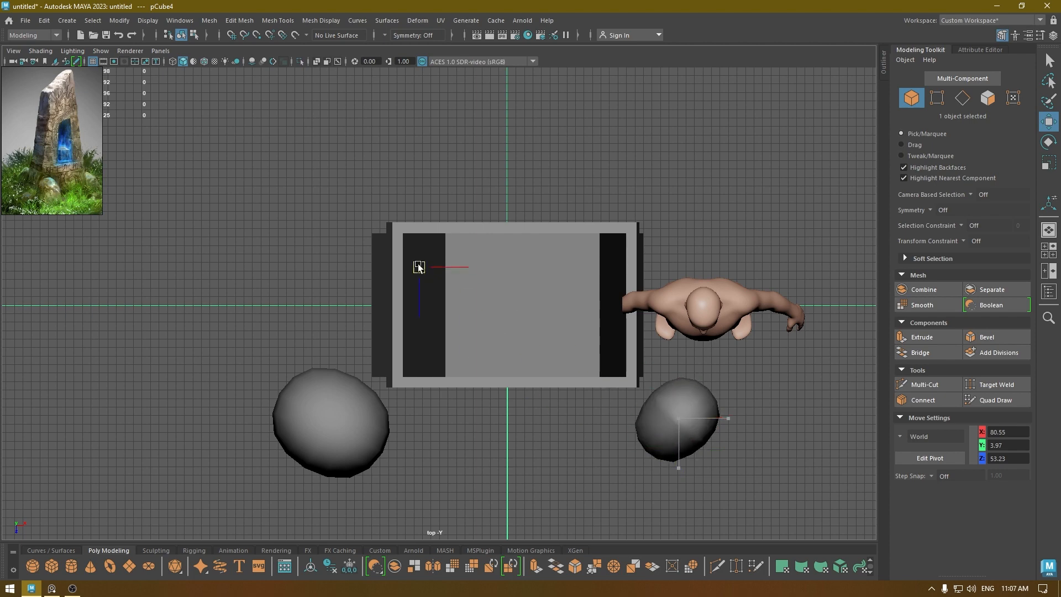
pyautogui.click(329, 321)
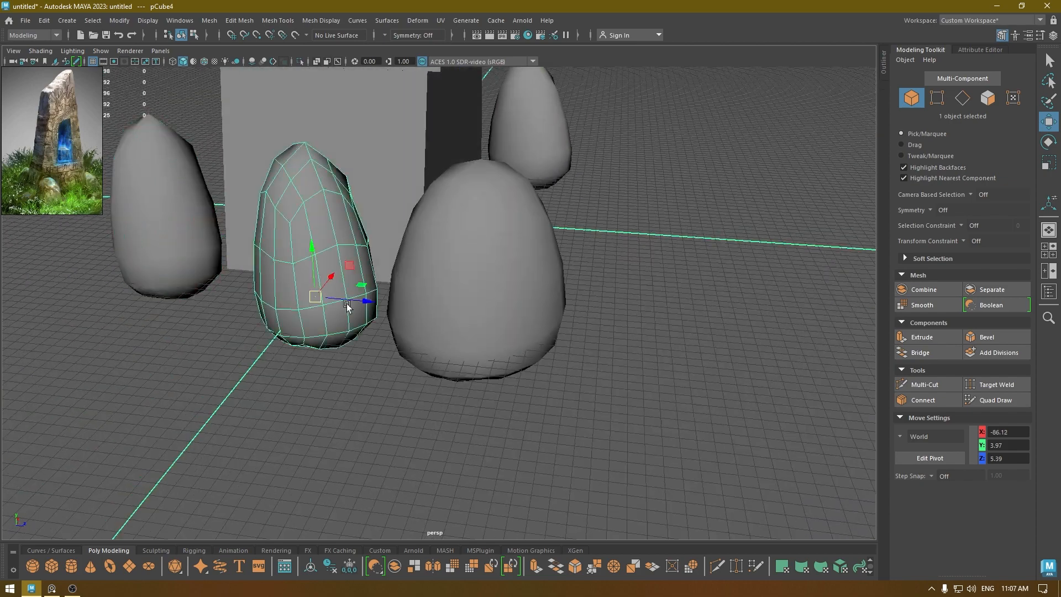
pyautogui.press('r')
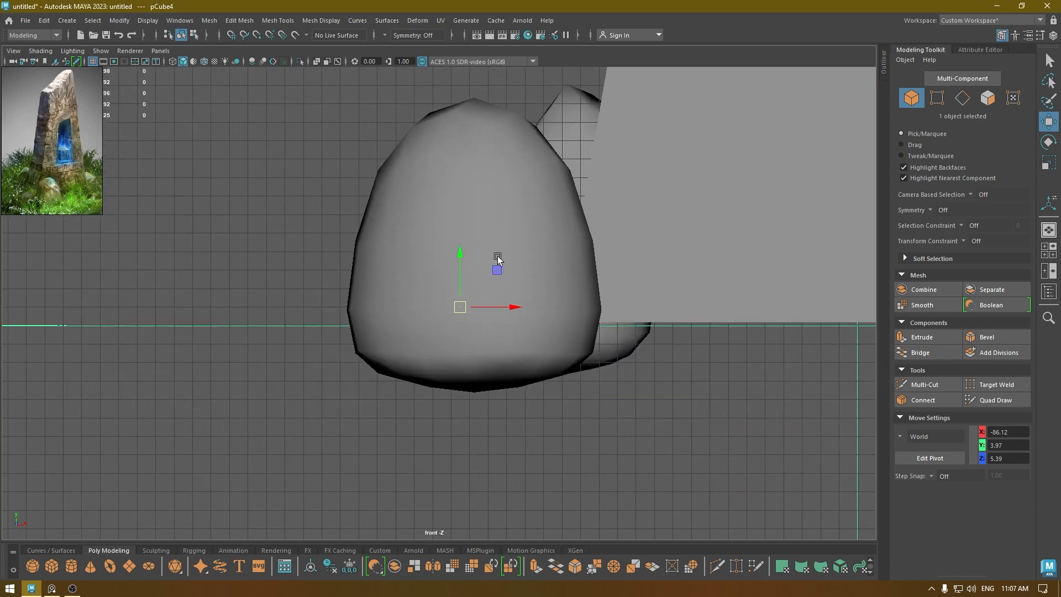
pyautogui.press('4')
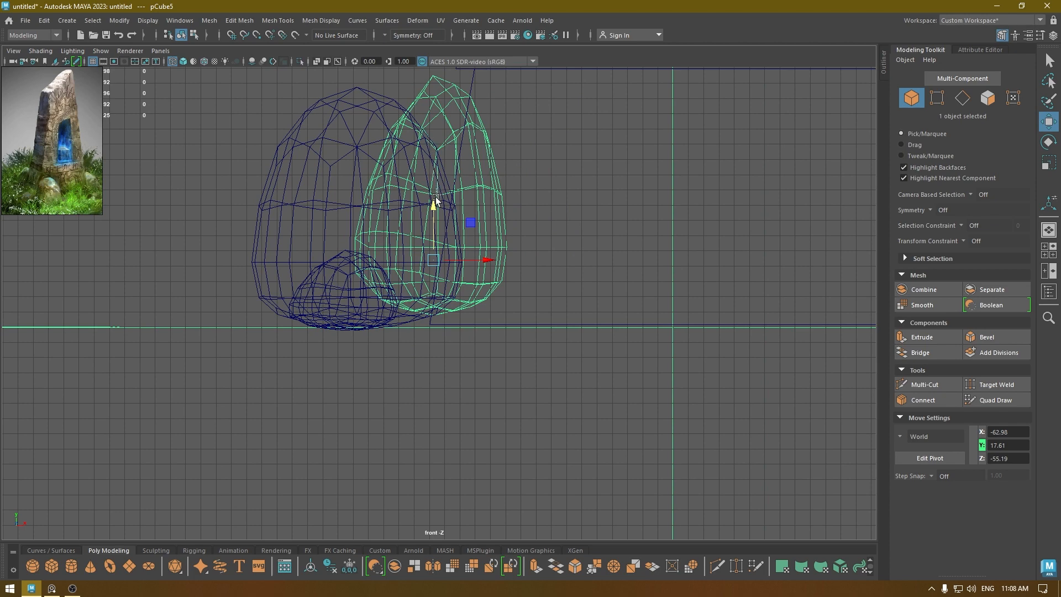
pyautogui.moveTo(434, 202); pyautogui.dragTo(433, 217)
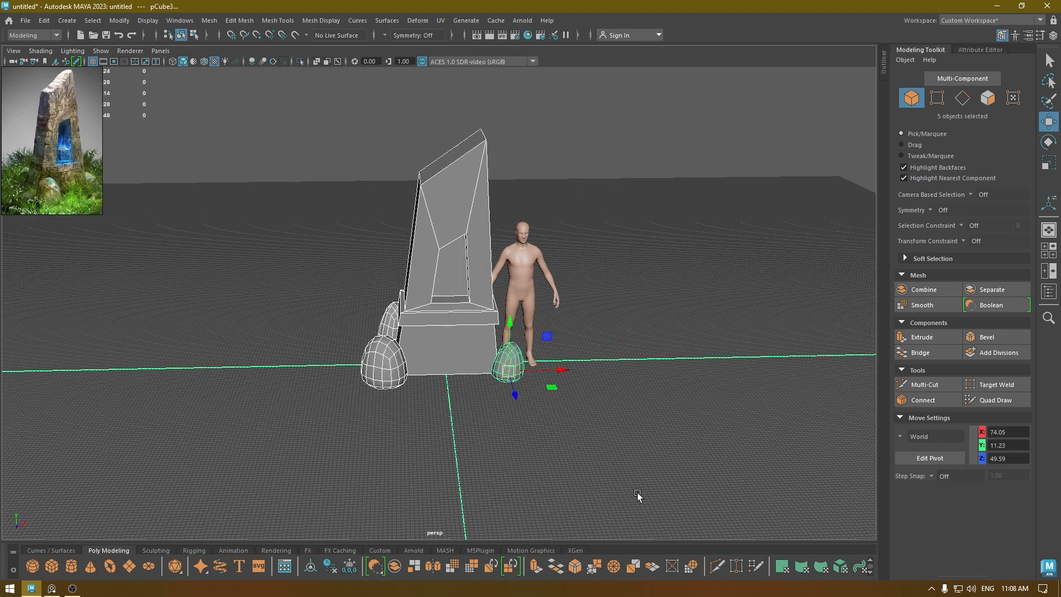
# - Deselect everything and start a new project located in E:/Maya Project
pyautogui.click(43, 20)
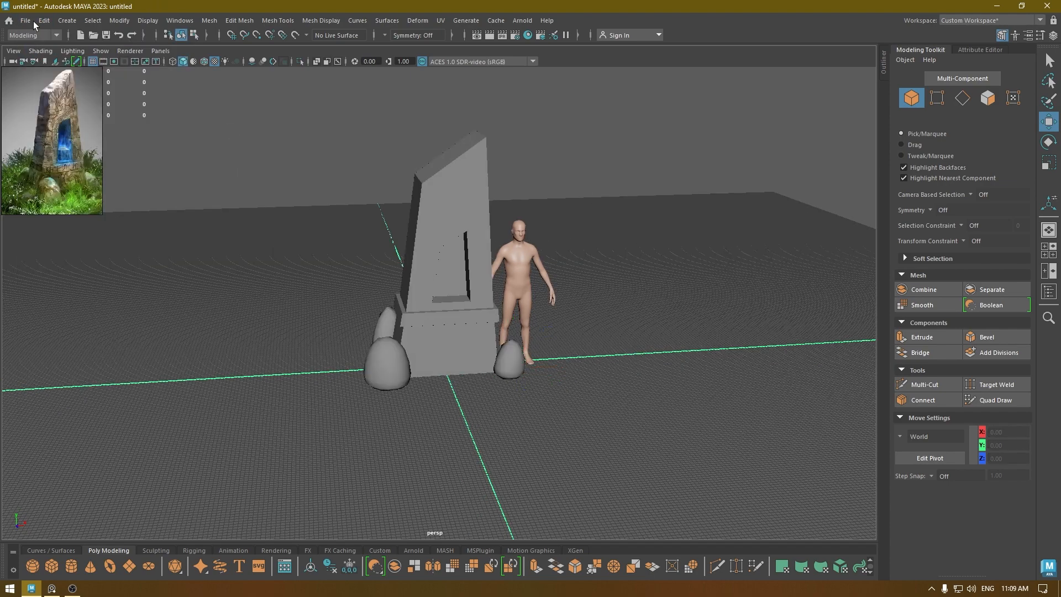
pyautogui.click(25, 20)
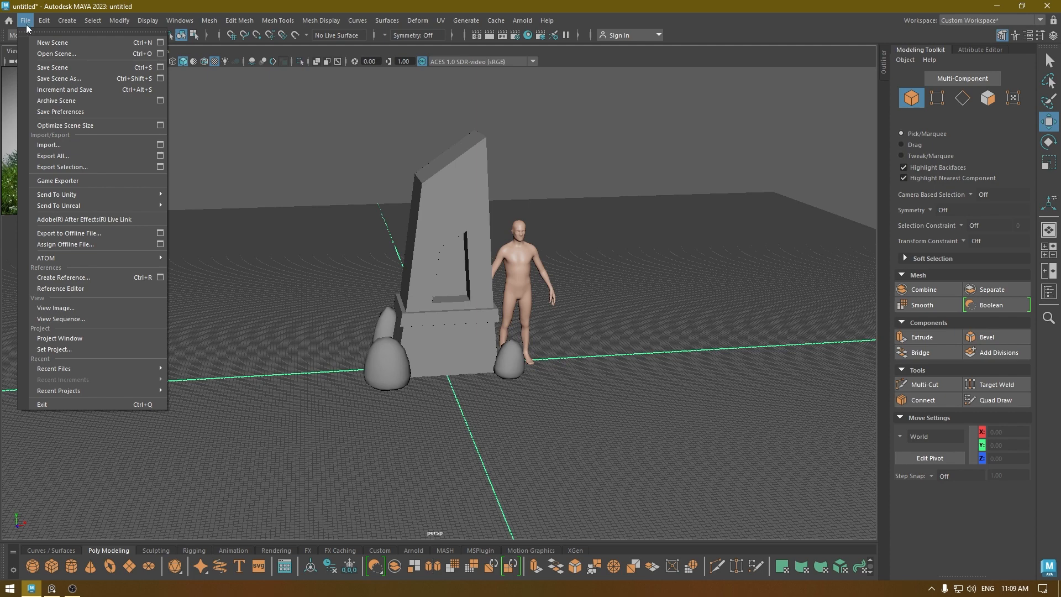
pyautogui.click(60, 337)
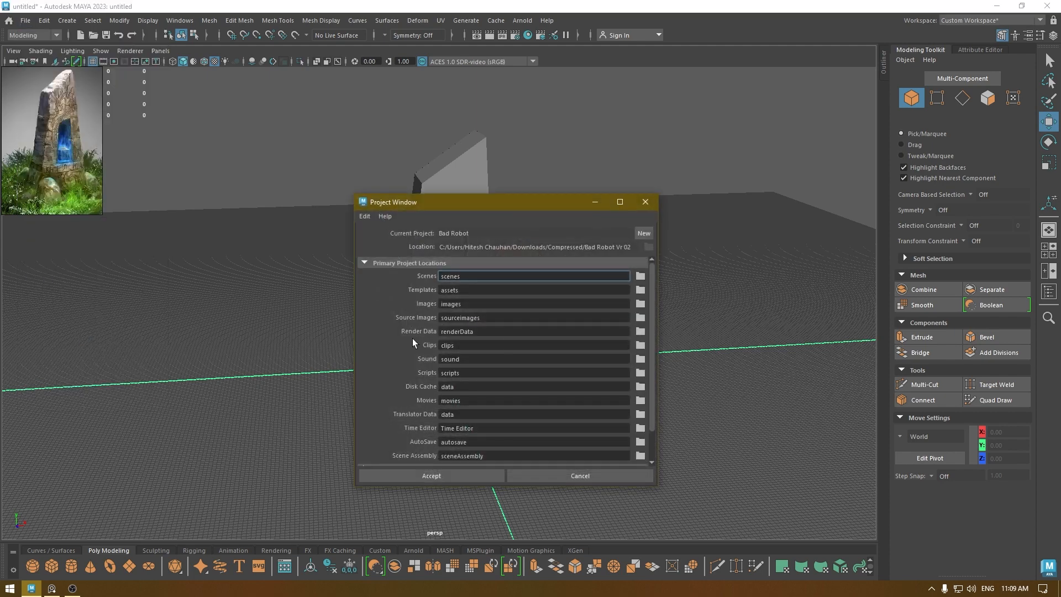
pyautogui.click(642, 232)
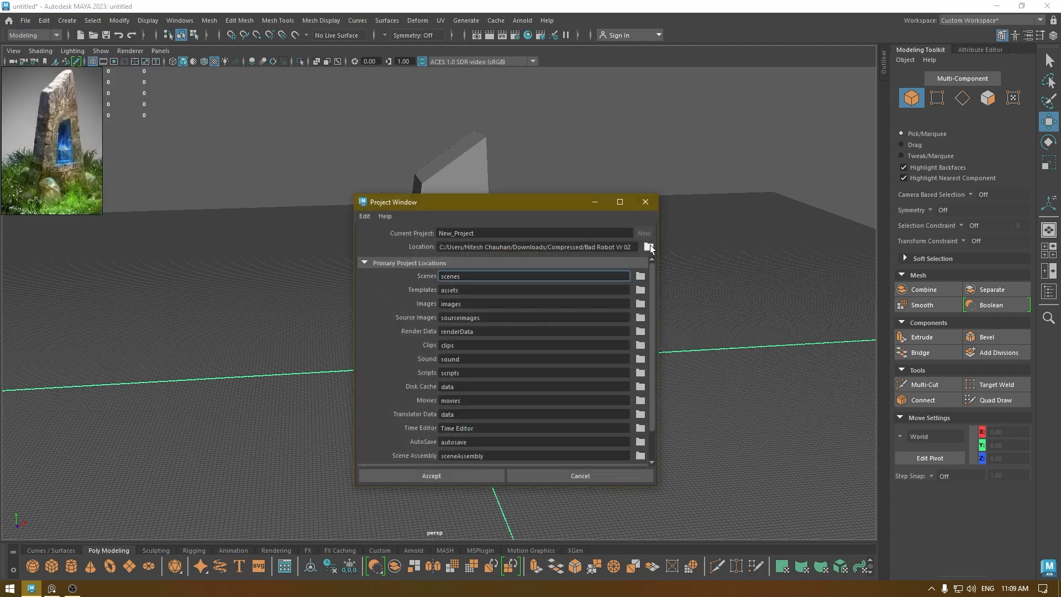
pyautogui.click(648, 247)
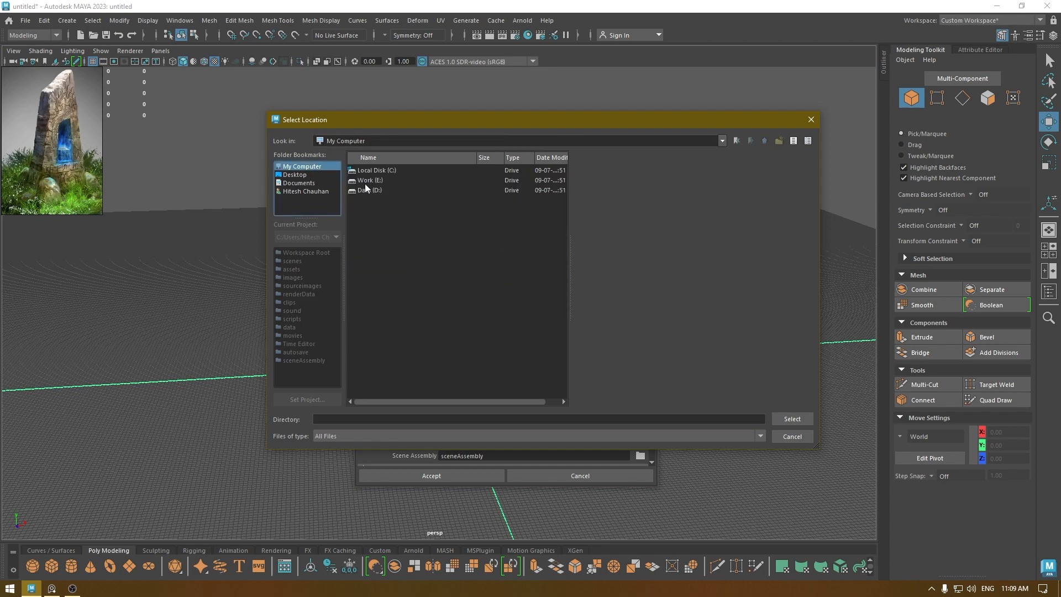
pyautogui.doubleClick(376, 190)
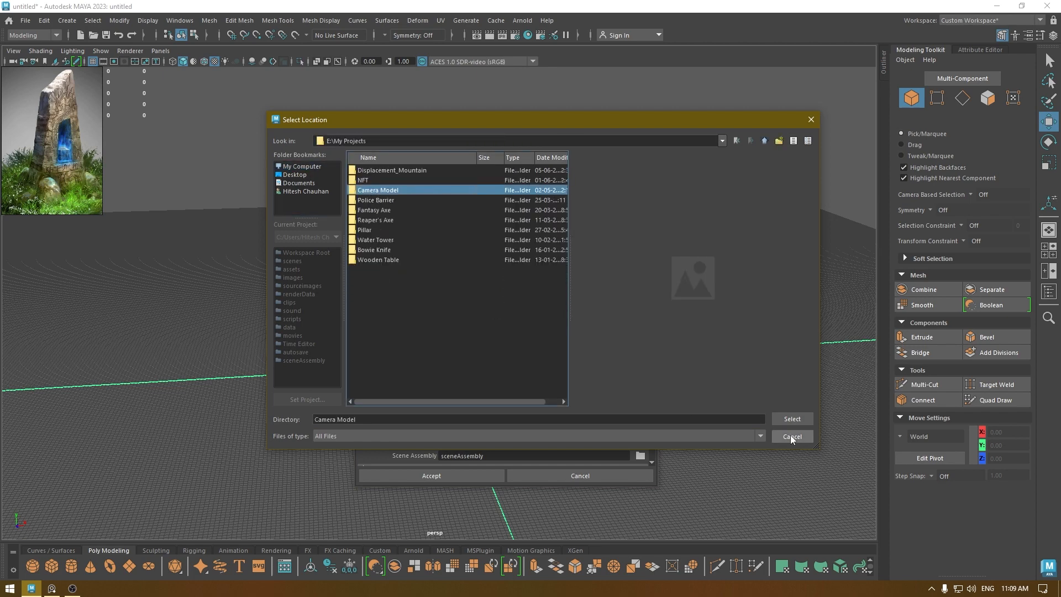
pyautogui.click(764, 141)
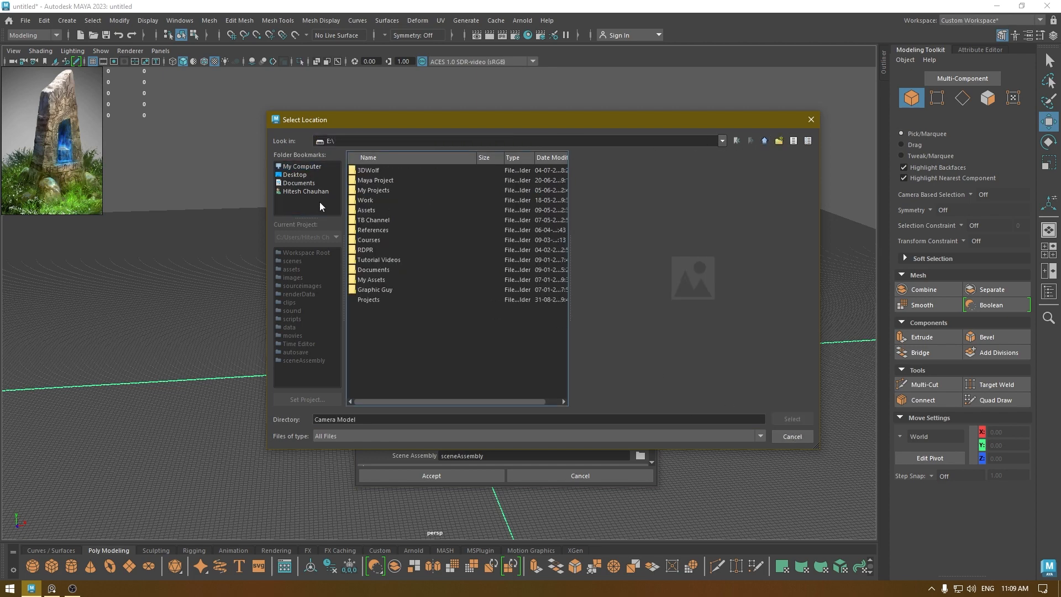
pyautogui.doubleClick(376, 180)
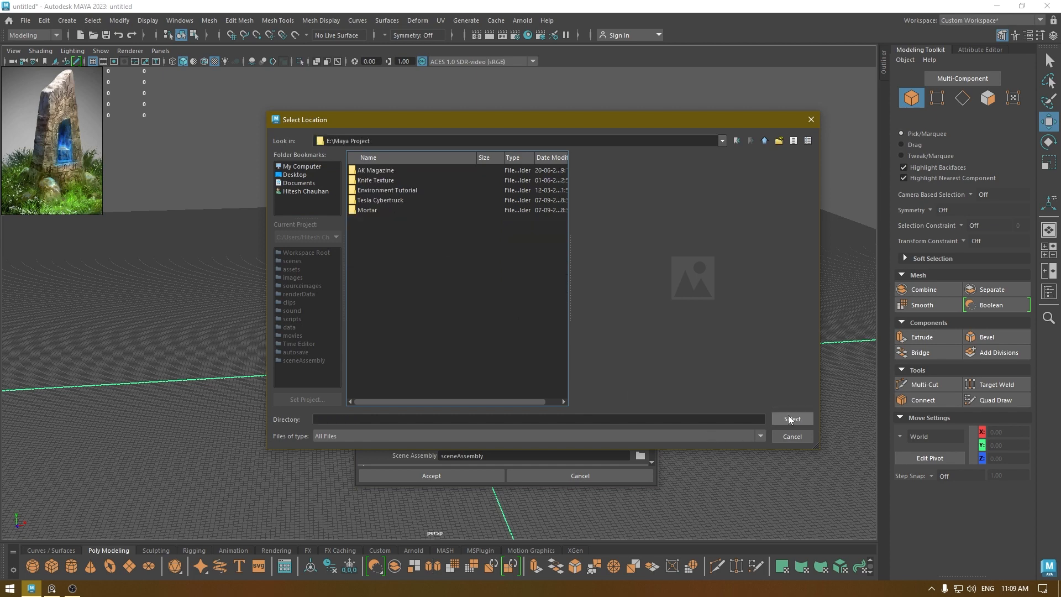
pyautogui.click(791, 418)
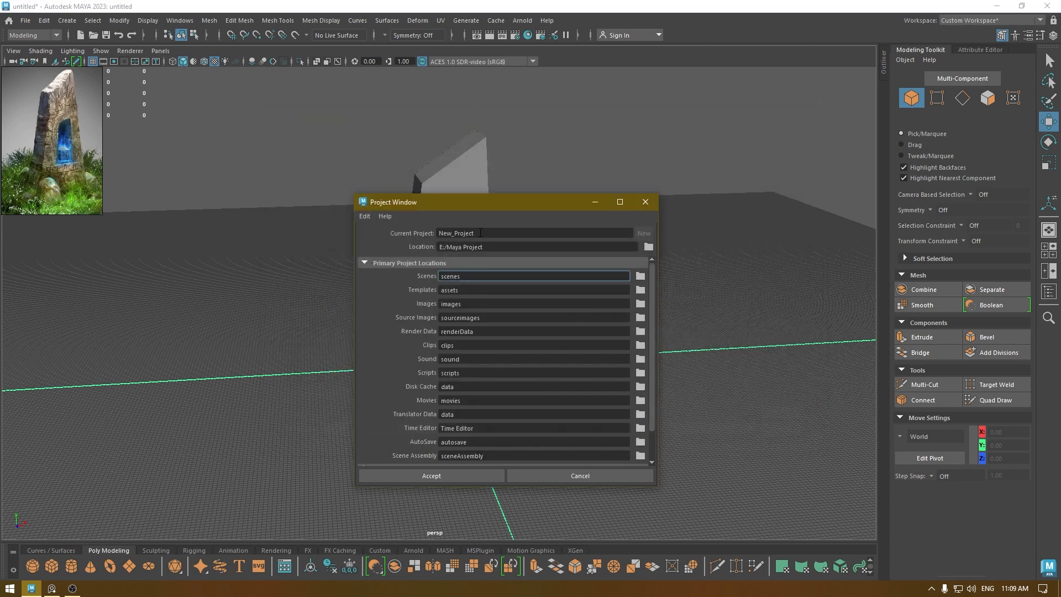
# - Name the new project Monument and accept it
pyautogui.tripleClick(456, 232)
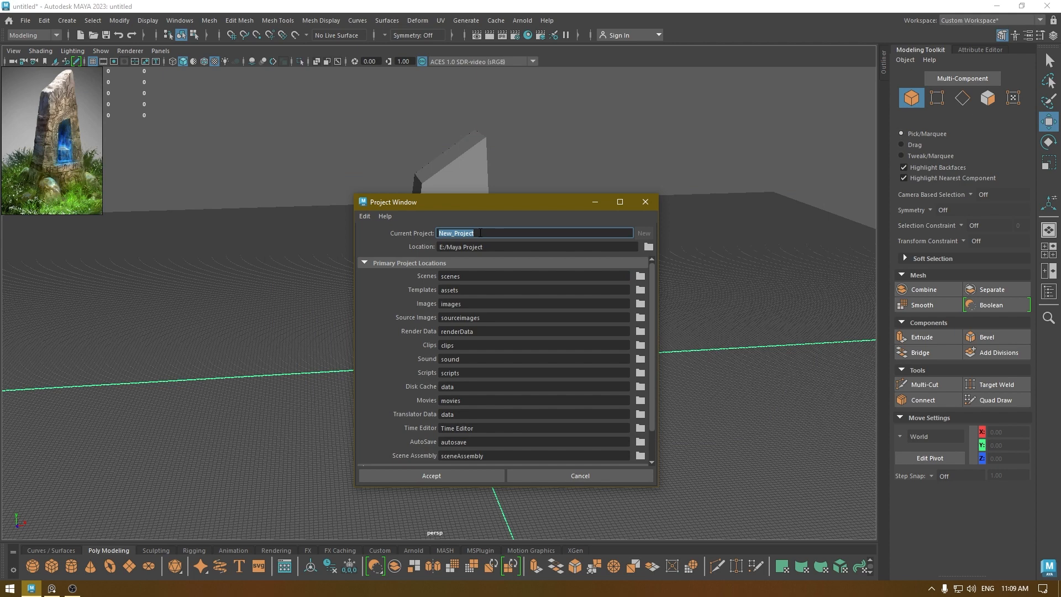
pyautogui.write('Monu')
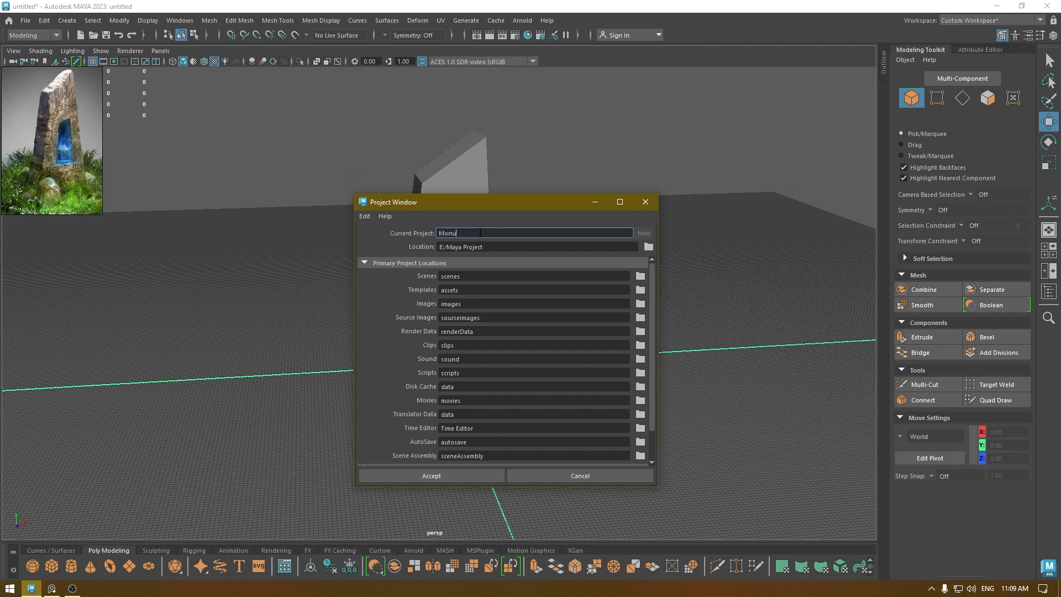
pyautogui.write('ment')
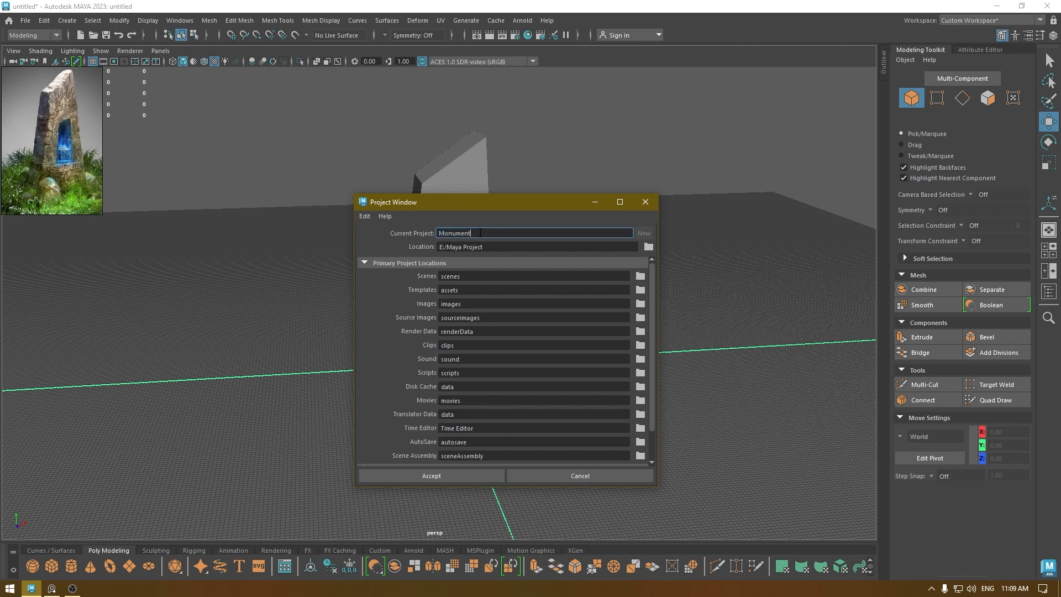
pyautogui.moveTo(391, 202); pyautogui.dragTo(444, 167)
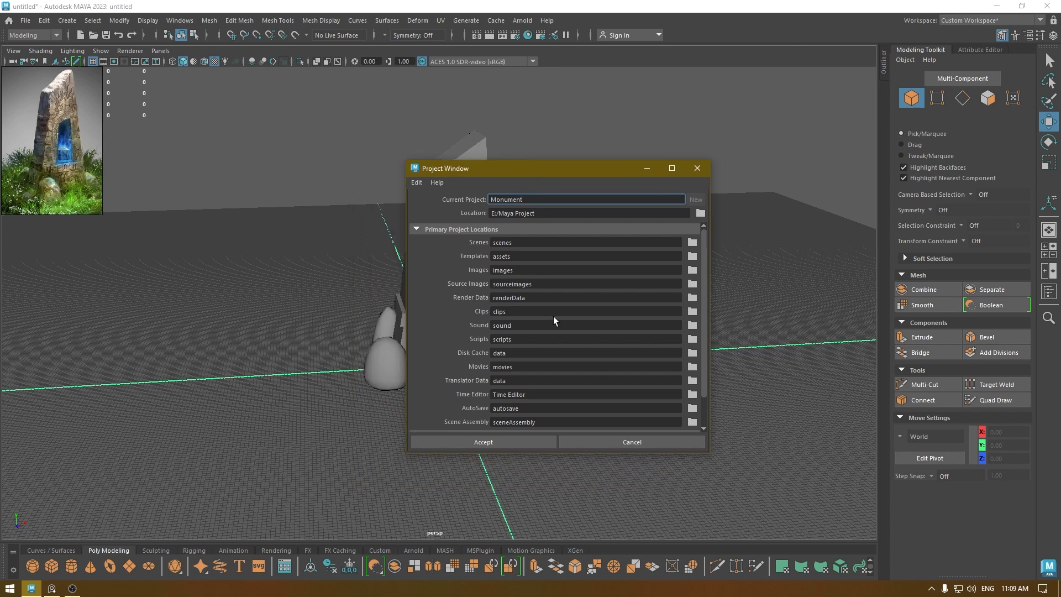
pyautogui.click(482, 442)
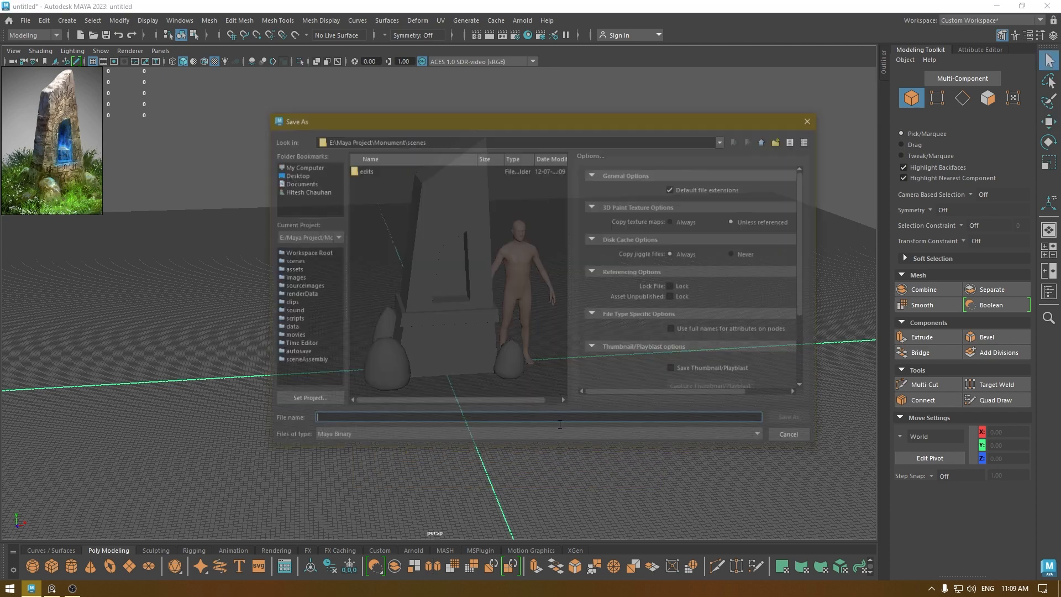
# - Save the scene as Monument.ma in the project's scenes folder
pyautogui.write('Monument')
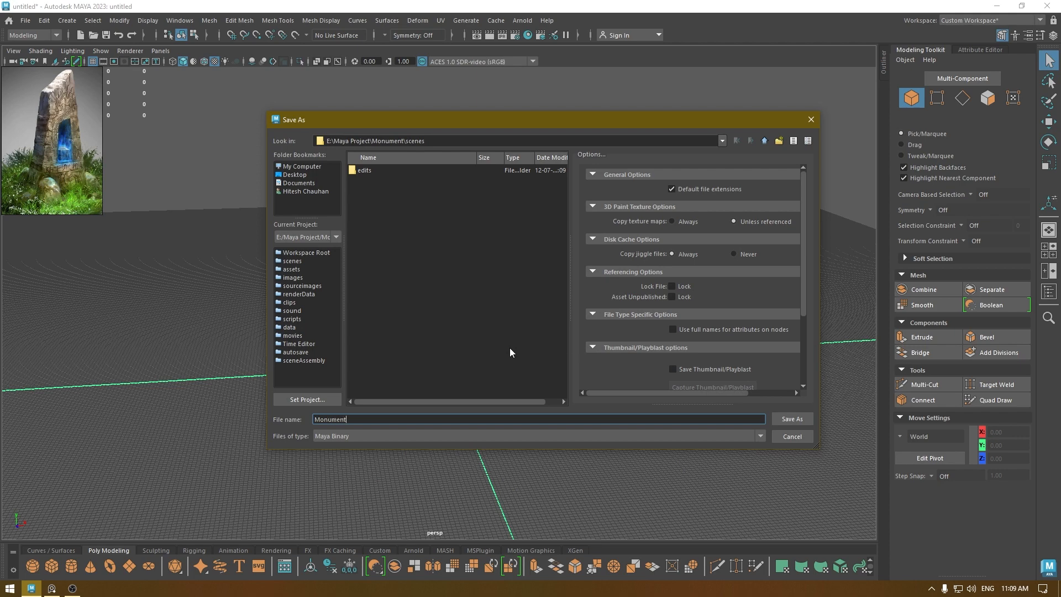
pyautogui.click(760, 435)
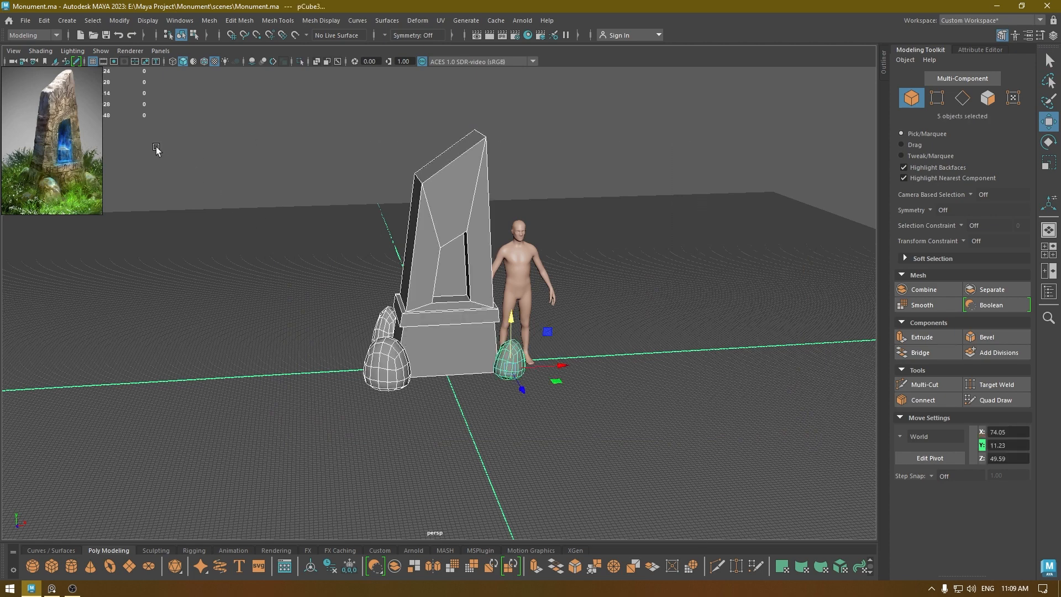
# - Export the selected monument and rock objects as the FBX file MonumentBase
pyautogui.click(25, 20)
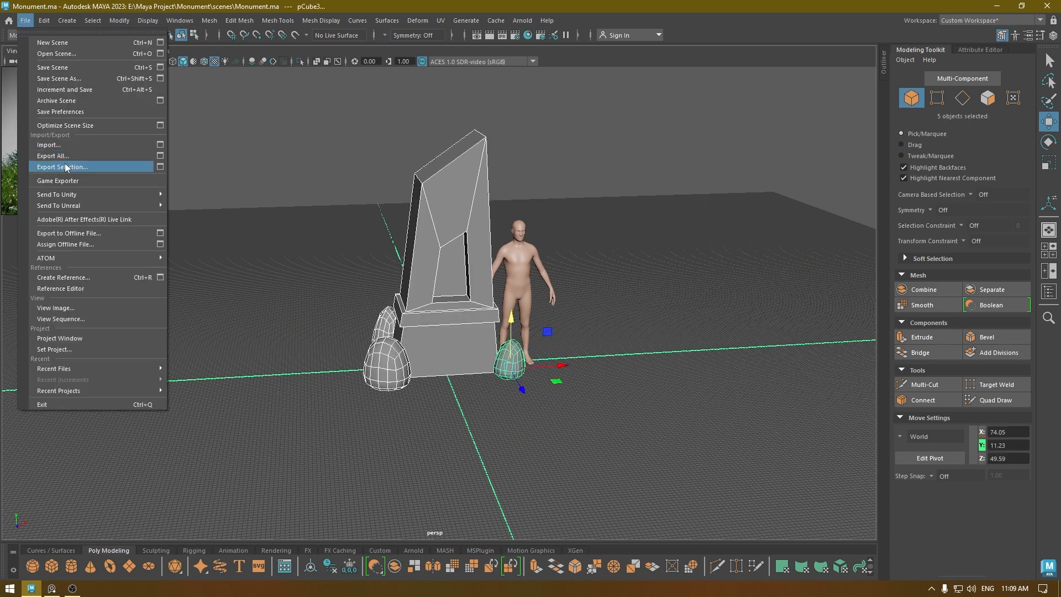
pyautogui.click(63, 167)
pyautogui.write('Monumen')
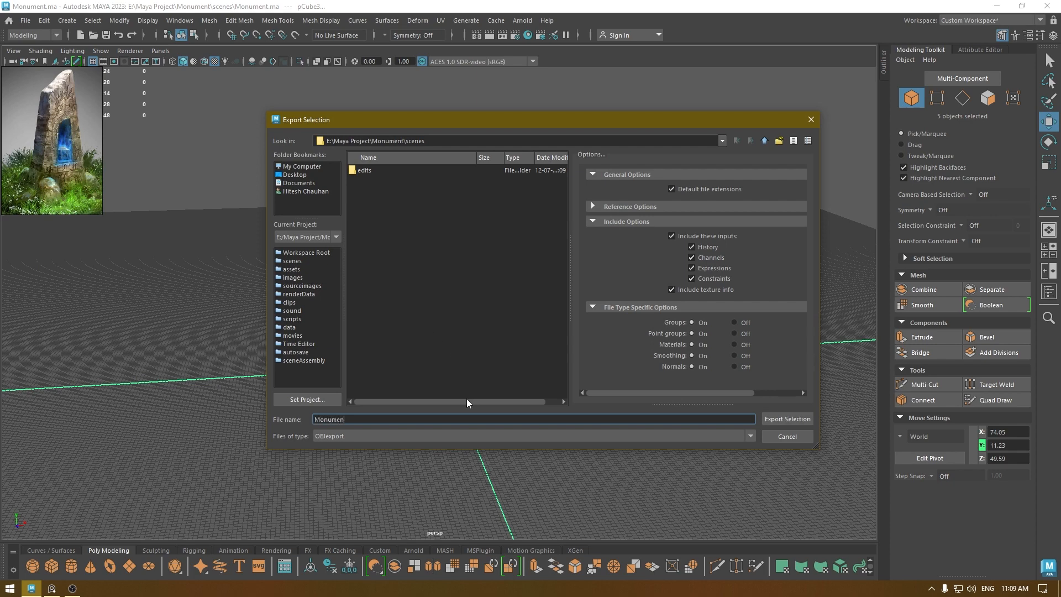
pyautogui.write('FBX')
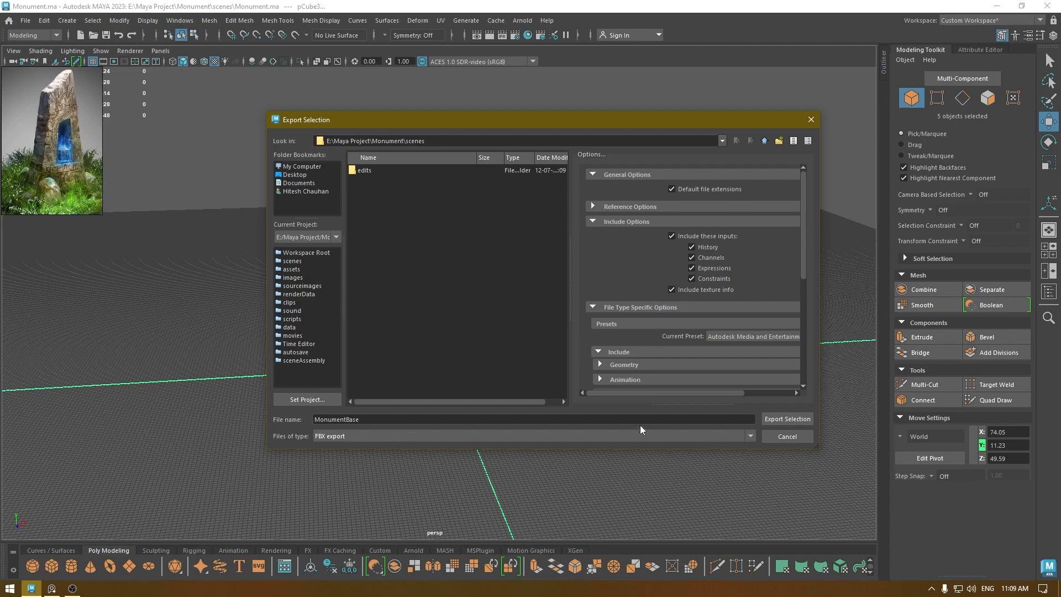
pyautogui.click(787, 418)
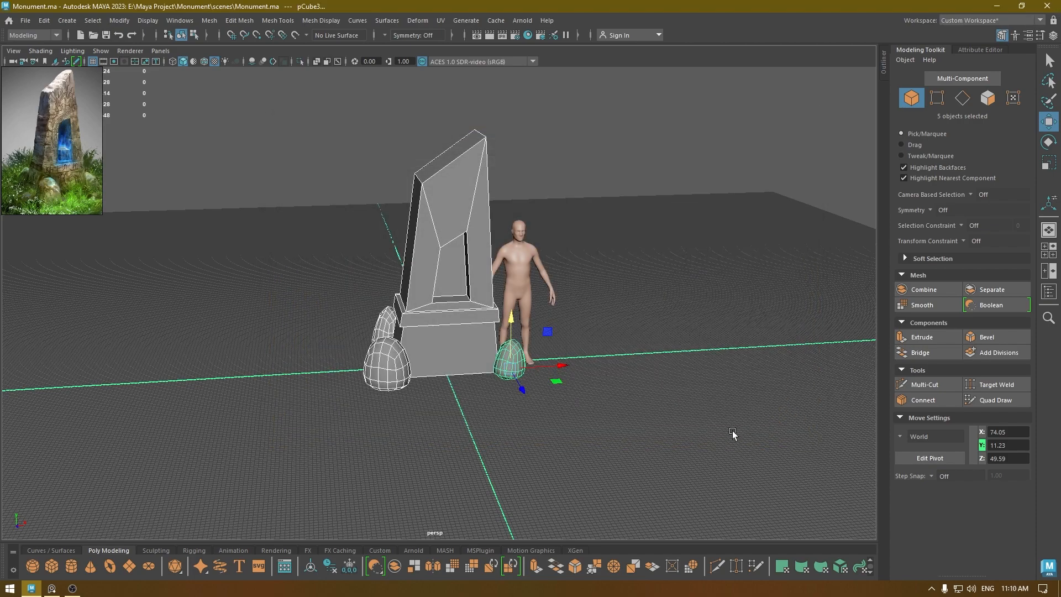